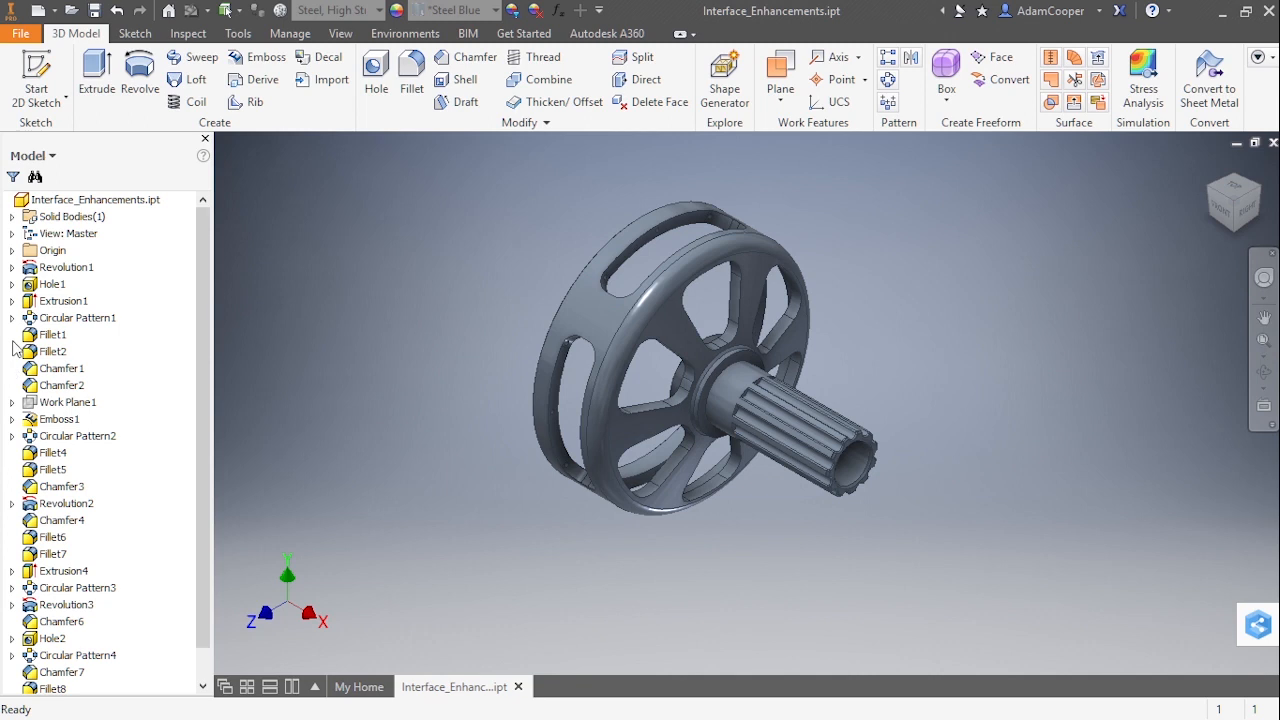
After briefly expanding Circular Pattern1, rename Revolution1 in the Model browser to 'Base Revolve'.
left_click(11, 317)
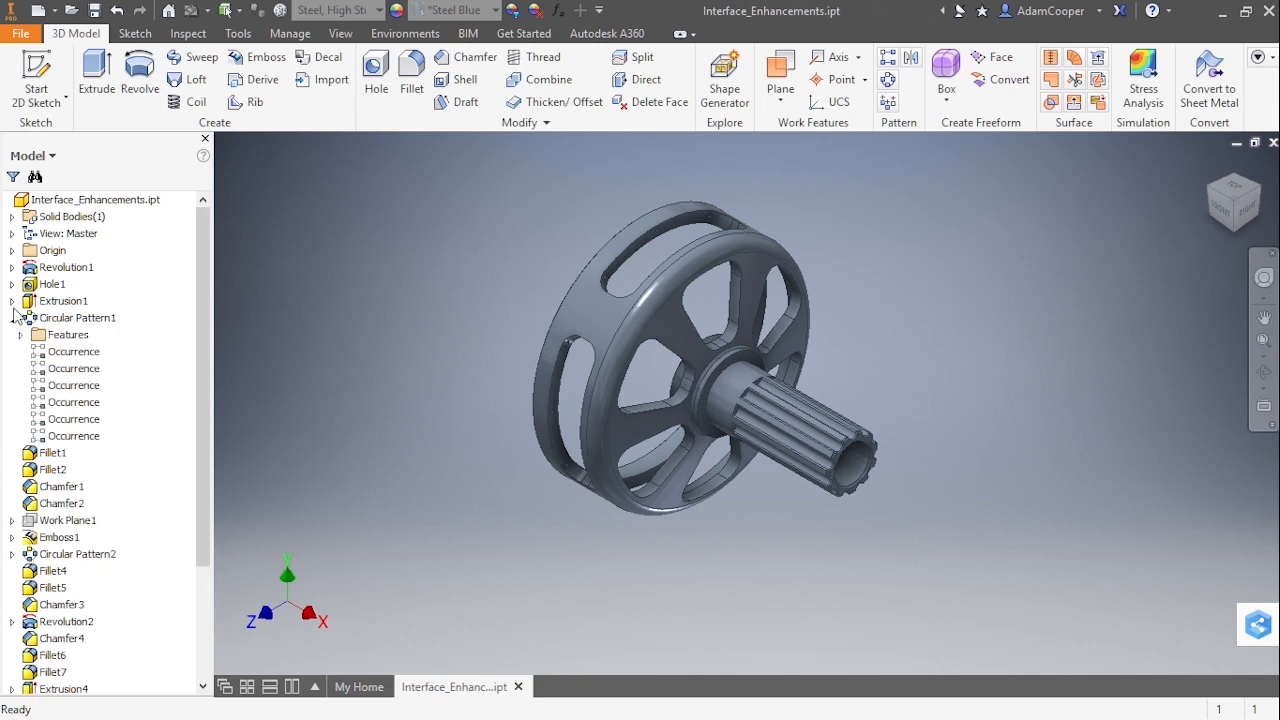
left_click(11, 317)
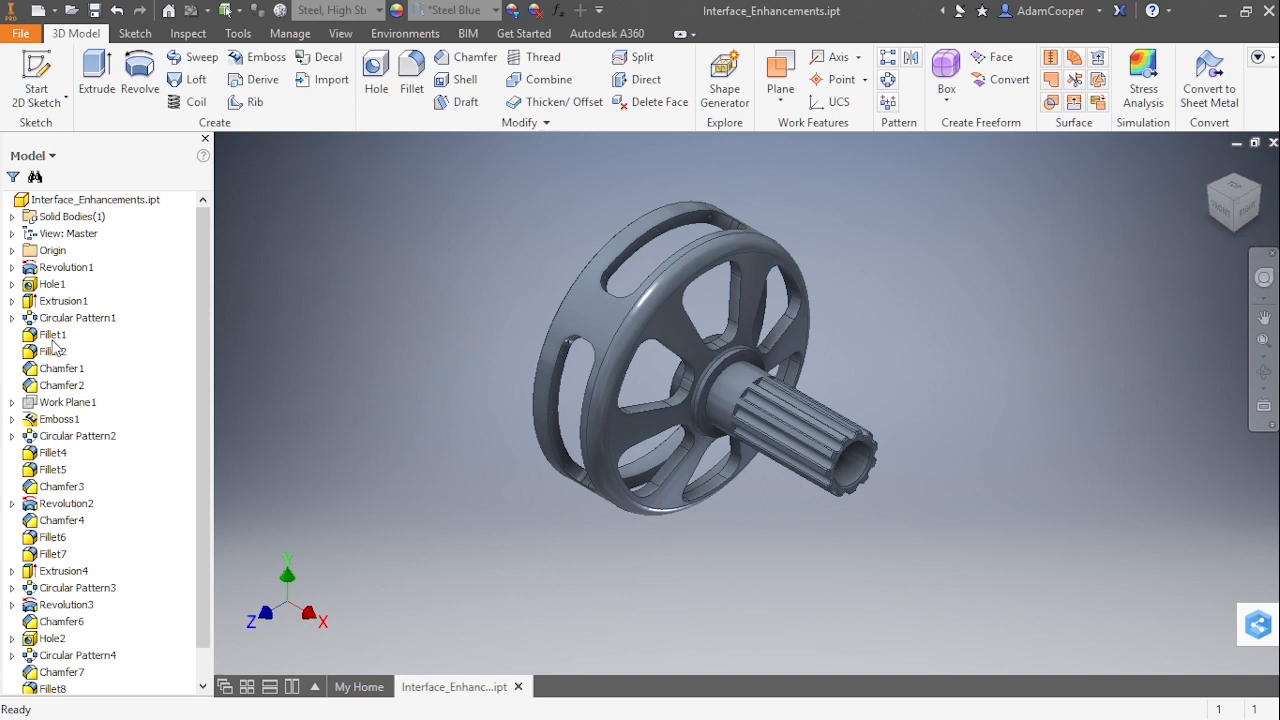
mouse_move(183, 310)
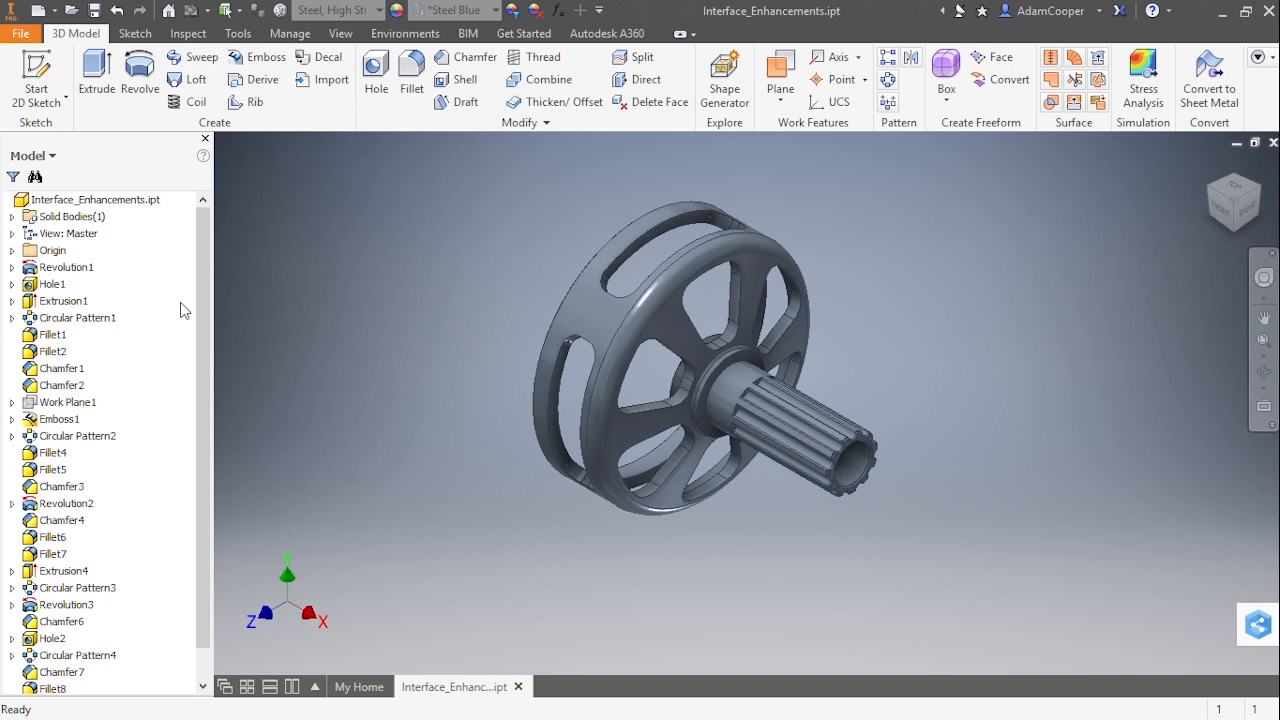
left_click(68, 267)
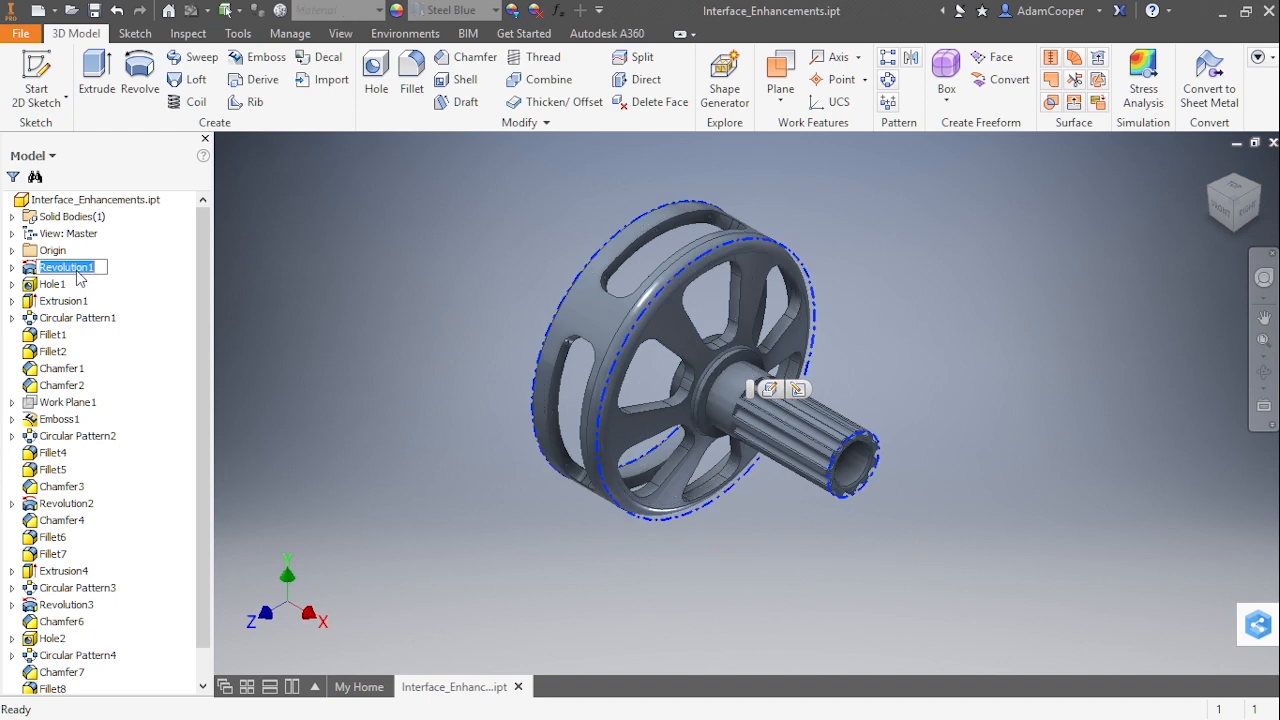
mouse_move(133, 291)
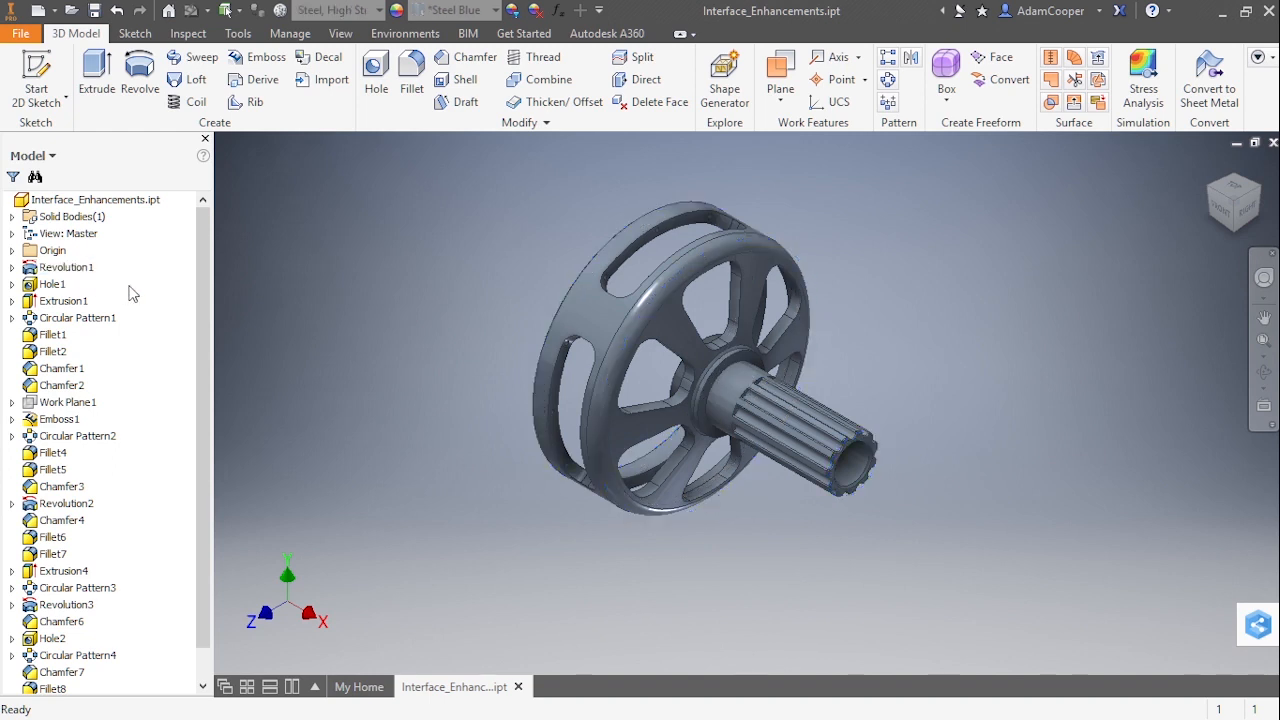
left_click(67, 267)
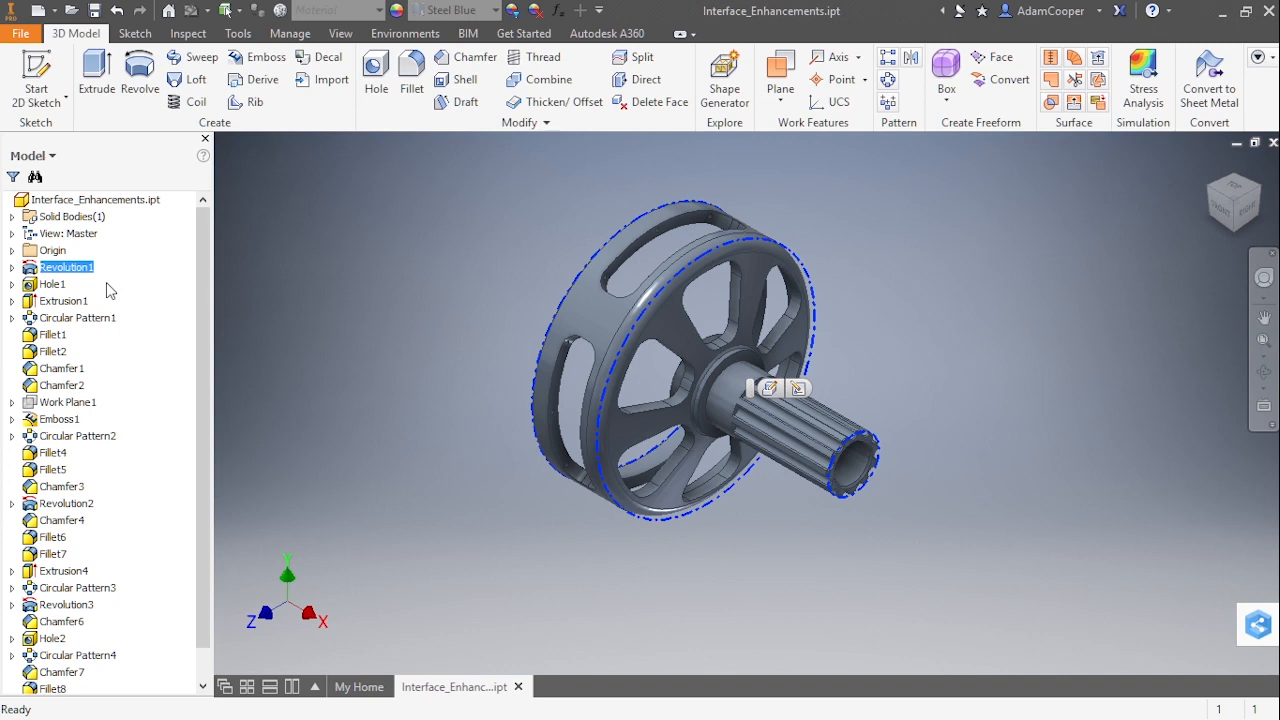
double_click(67, 267)
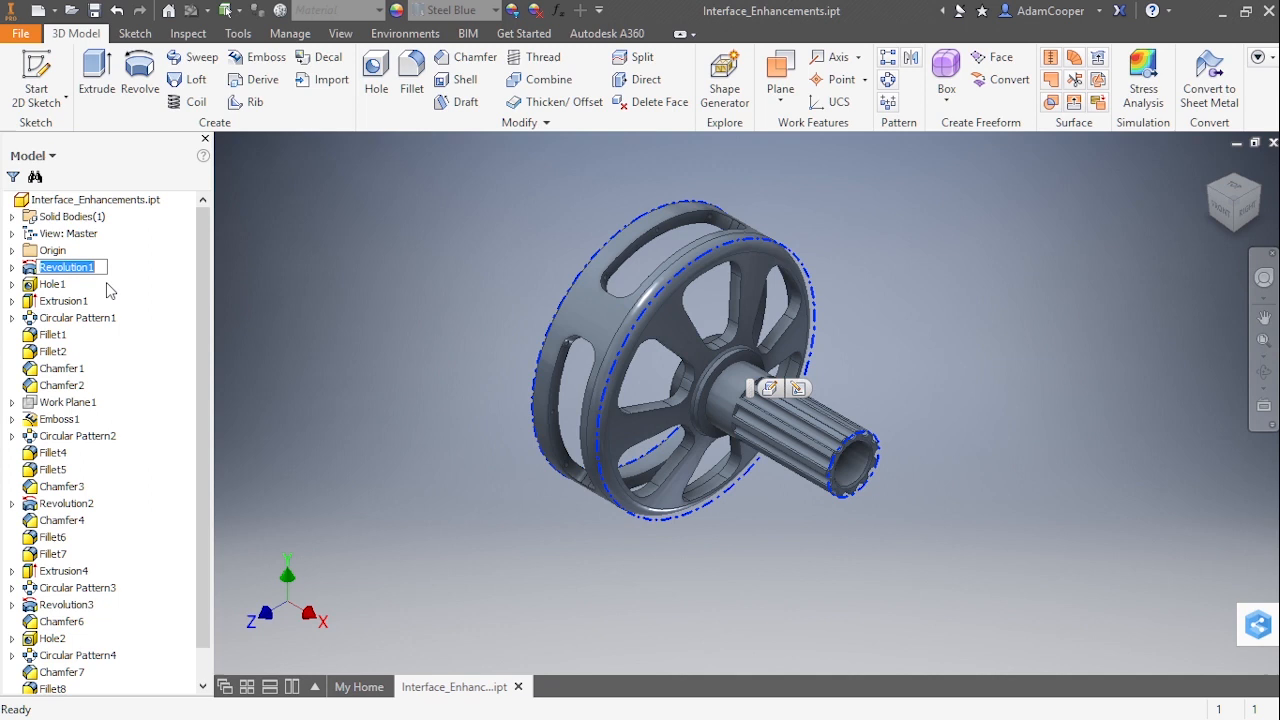
type("Base Revolve")
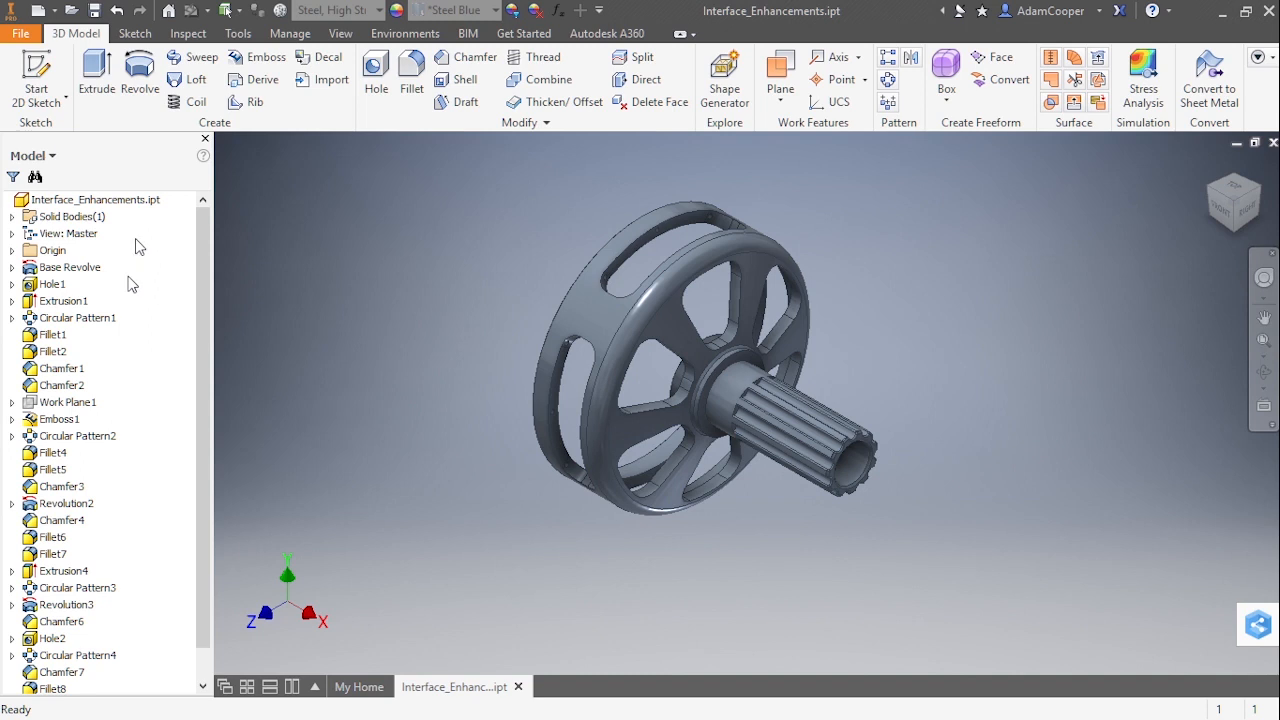
mouse_move(135, 287)
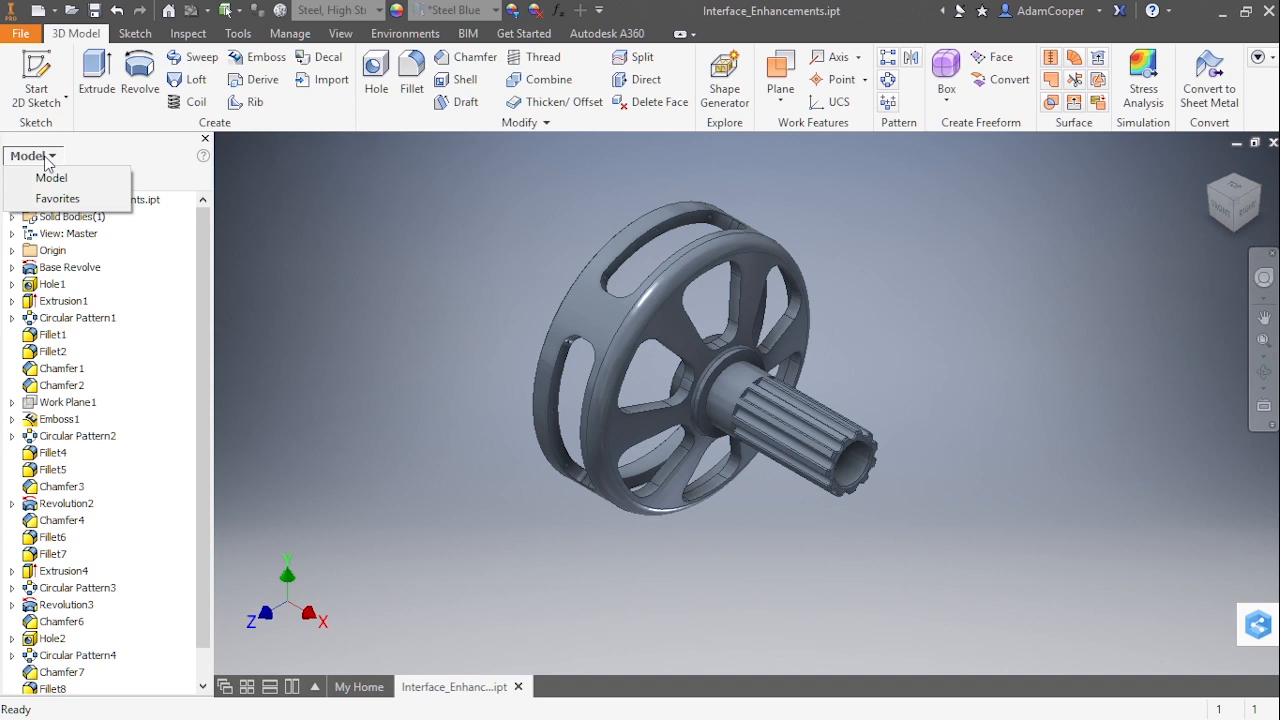
mouse_move(225, 273)
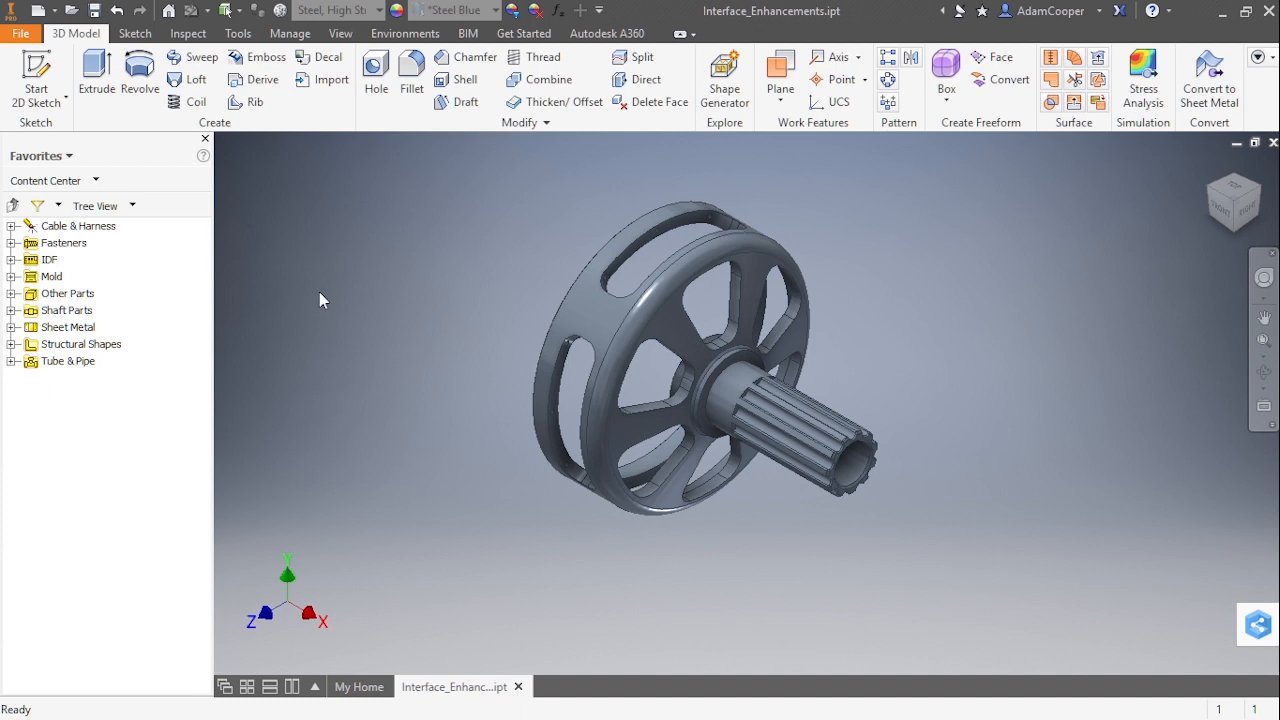
left_click(36, 176)
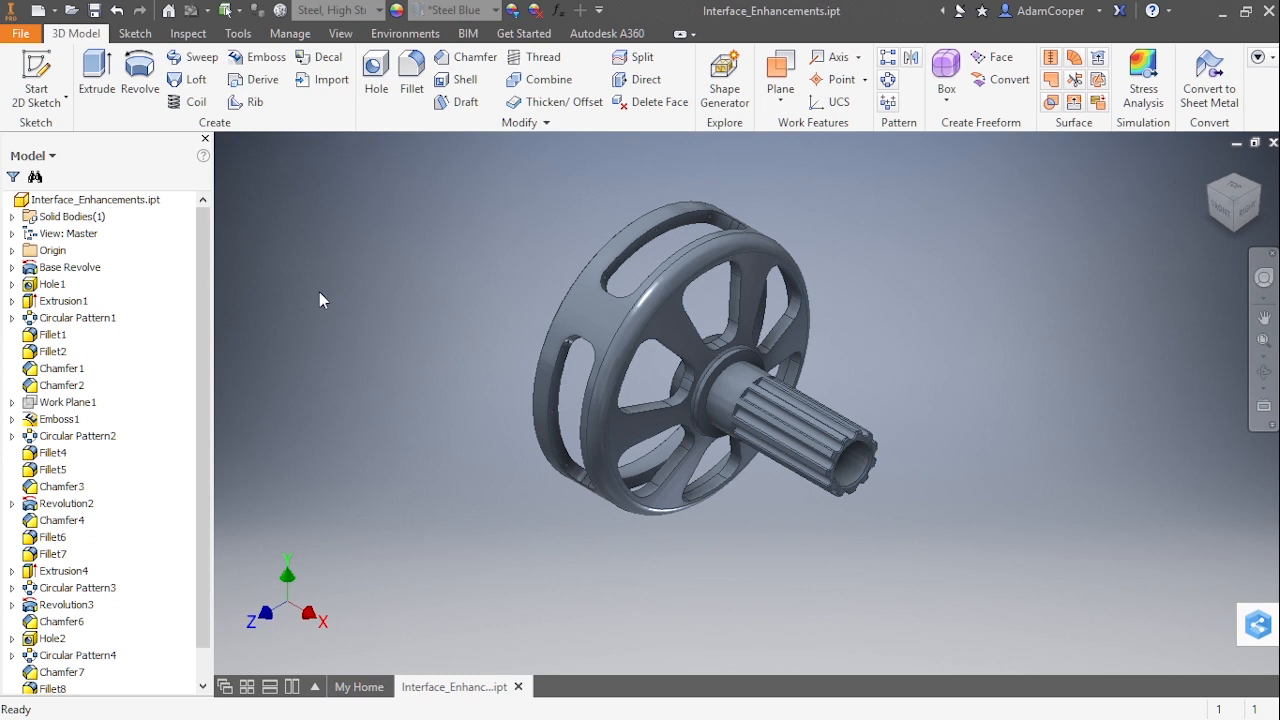
mouse_move(398, 334)
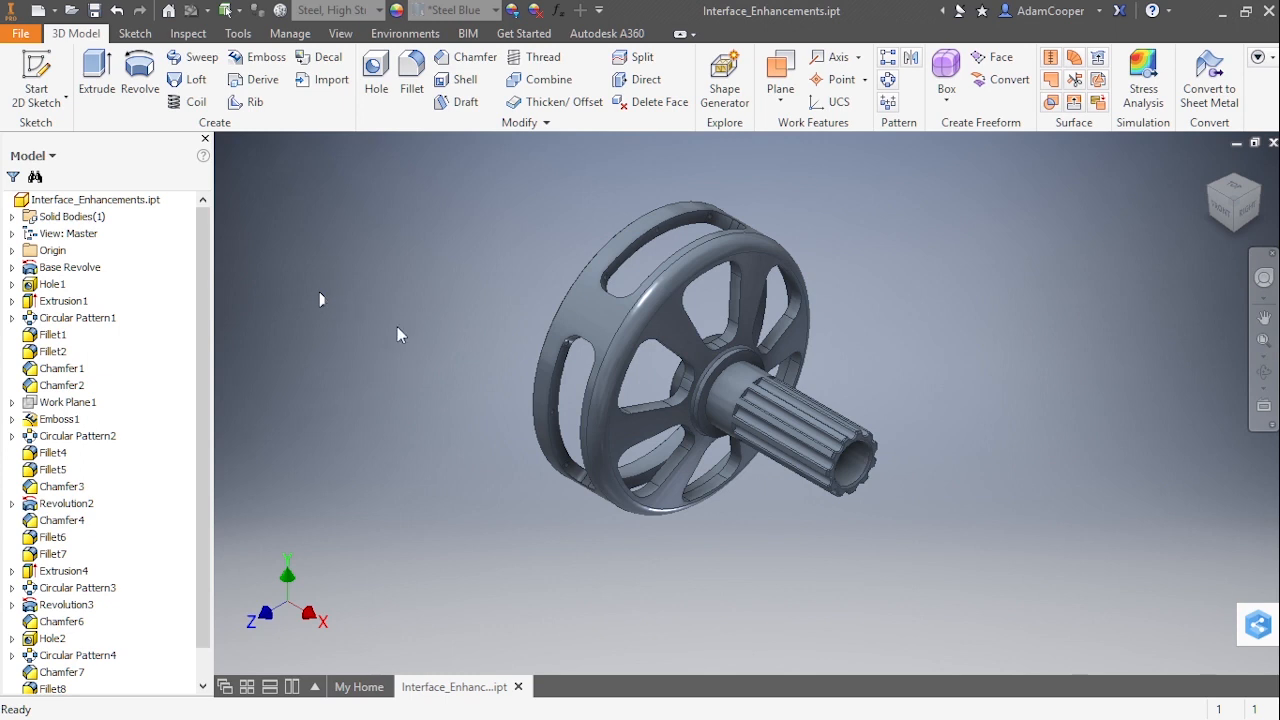
mouse_move(1217, 625)
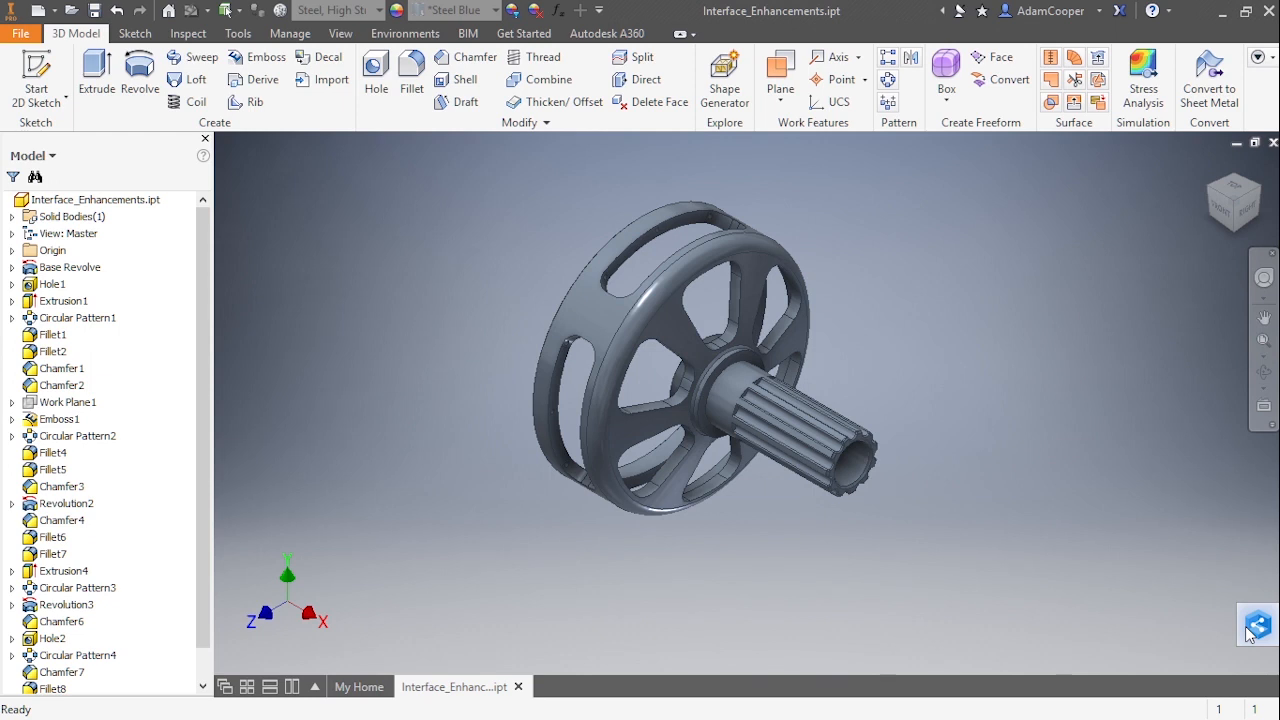
mouse_move(1145, 513)
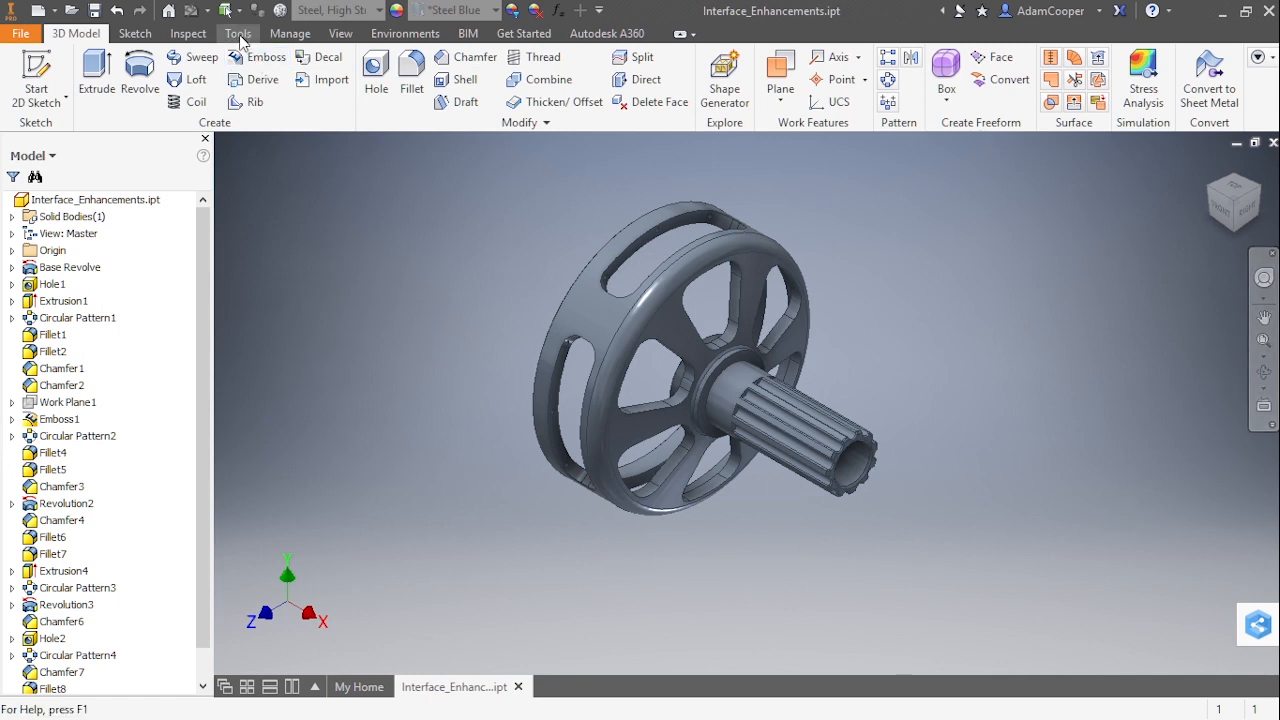
Review the Connected Design on A360 add-in details in the Add-In Manager, then close it.
left_click(238, 33)
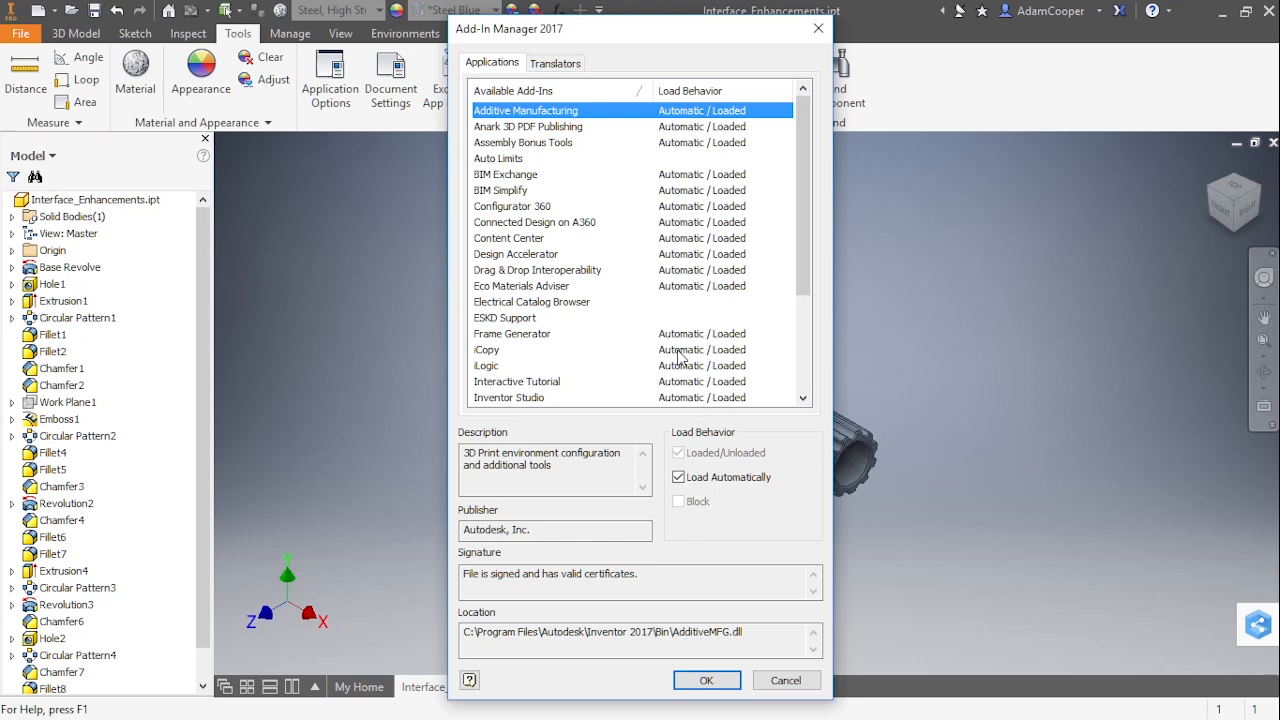
mouse_move(618, 293)
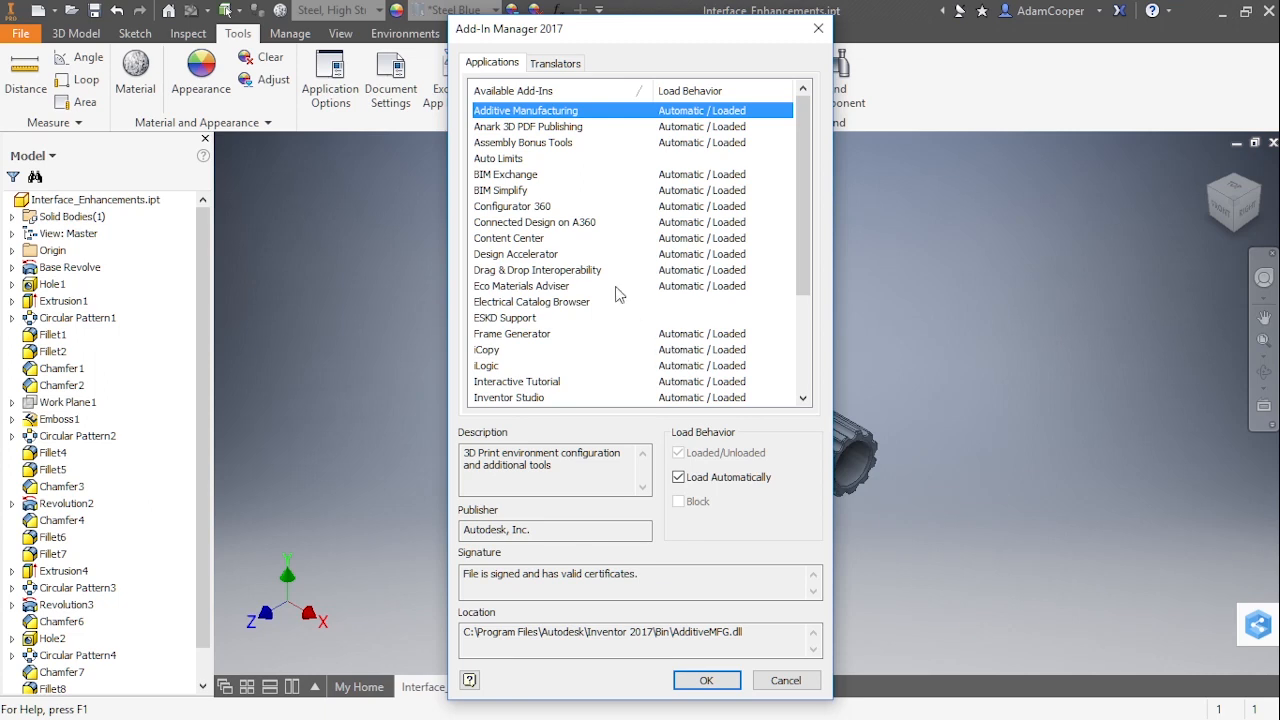
left_click(535, 222)
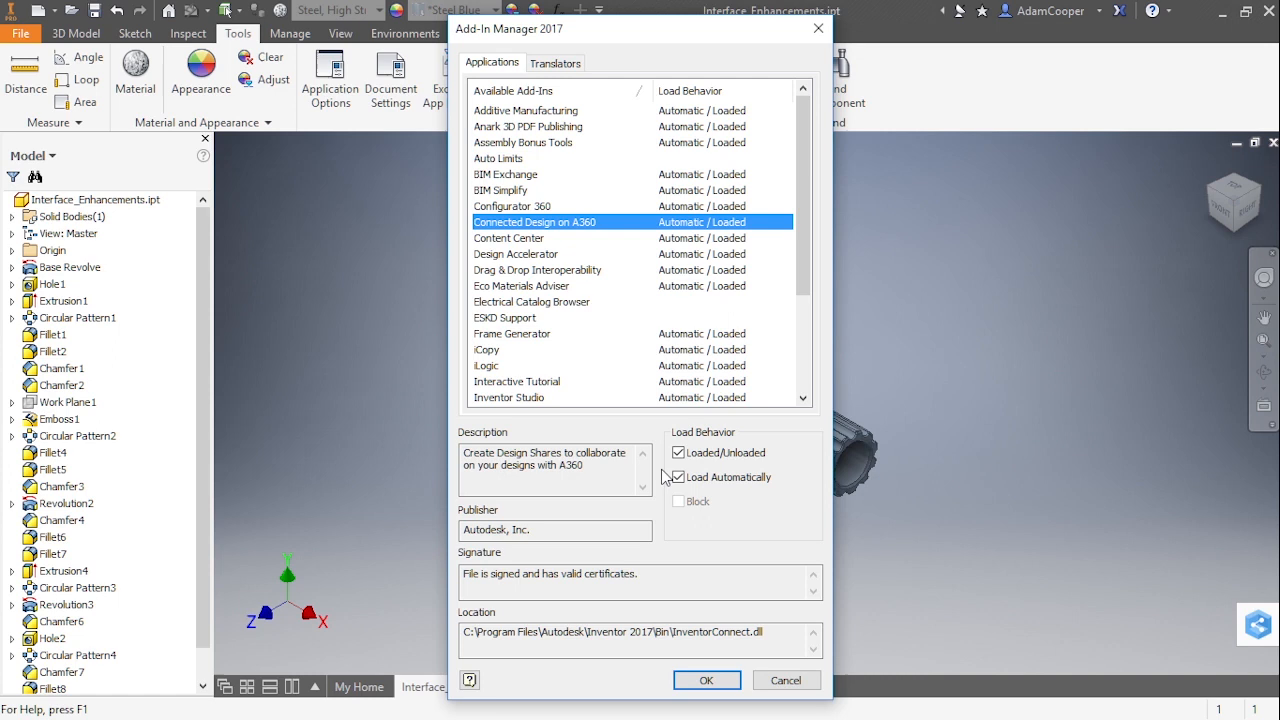
mouse_move(670, 513)
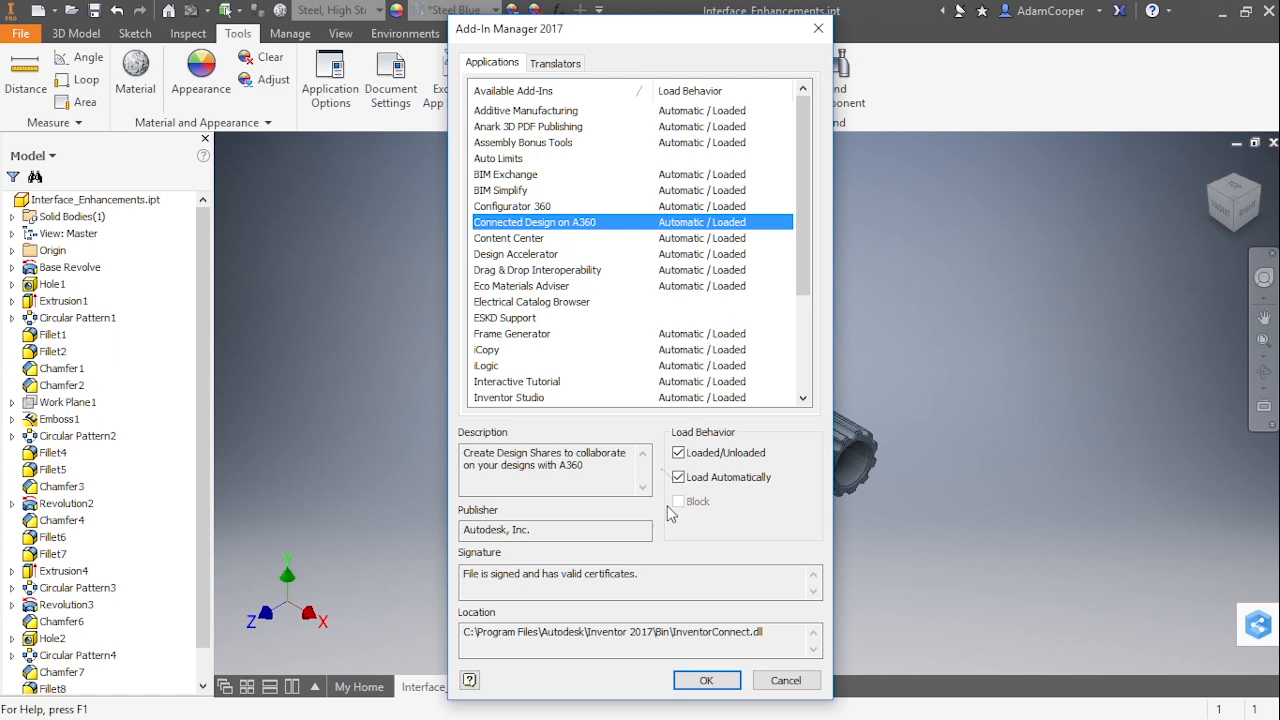
left_click(706, 680)
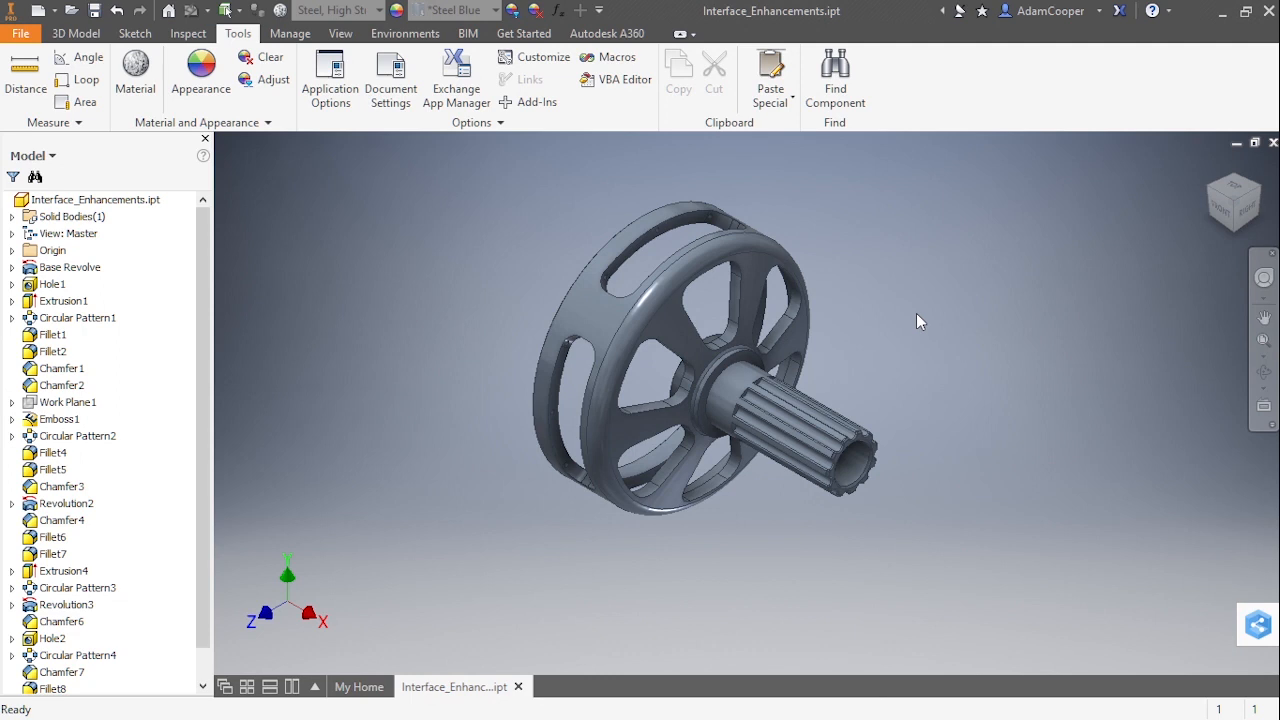
mouse_move(920, 330)
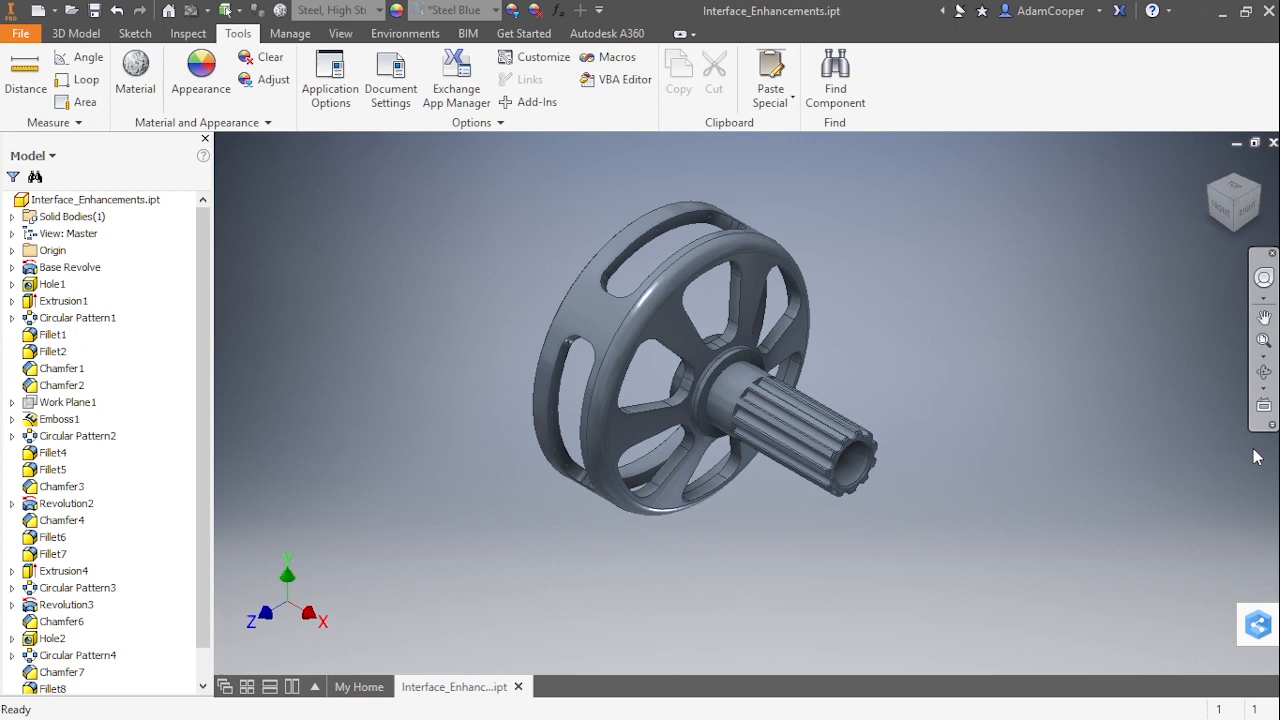
mouse_move(1262, 430)
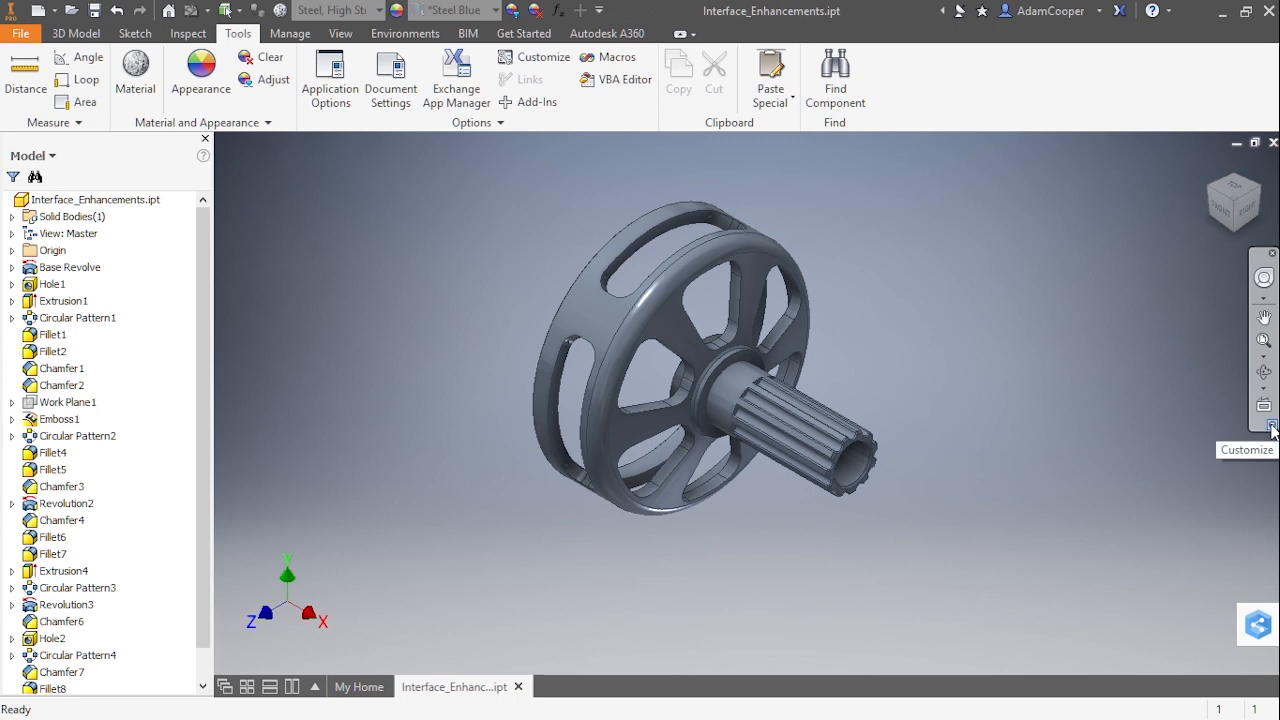
left_click(1271, 427)
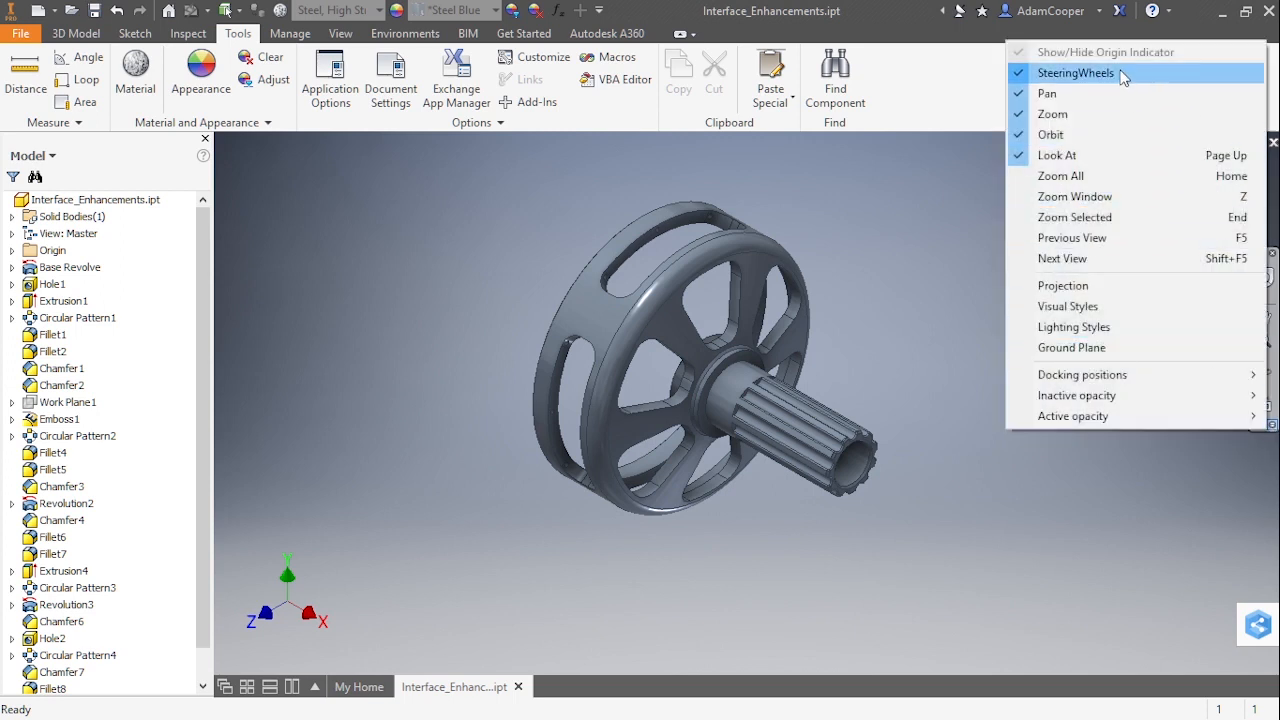
left_click(1075, 72)
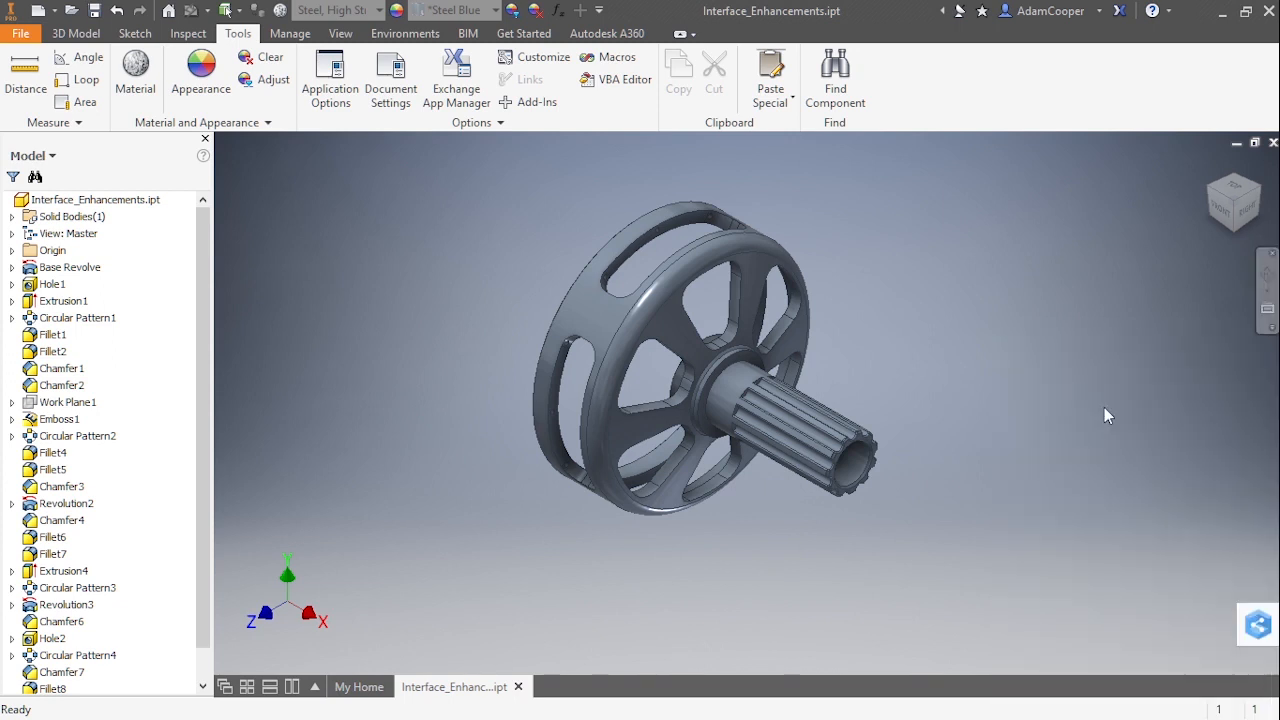
right_click(1105, 415)
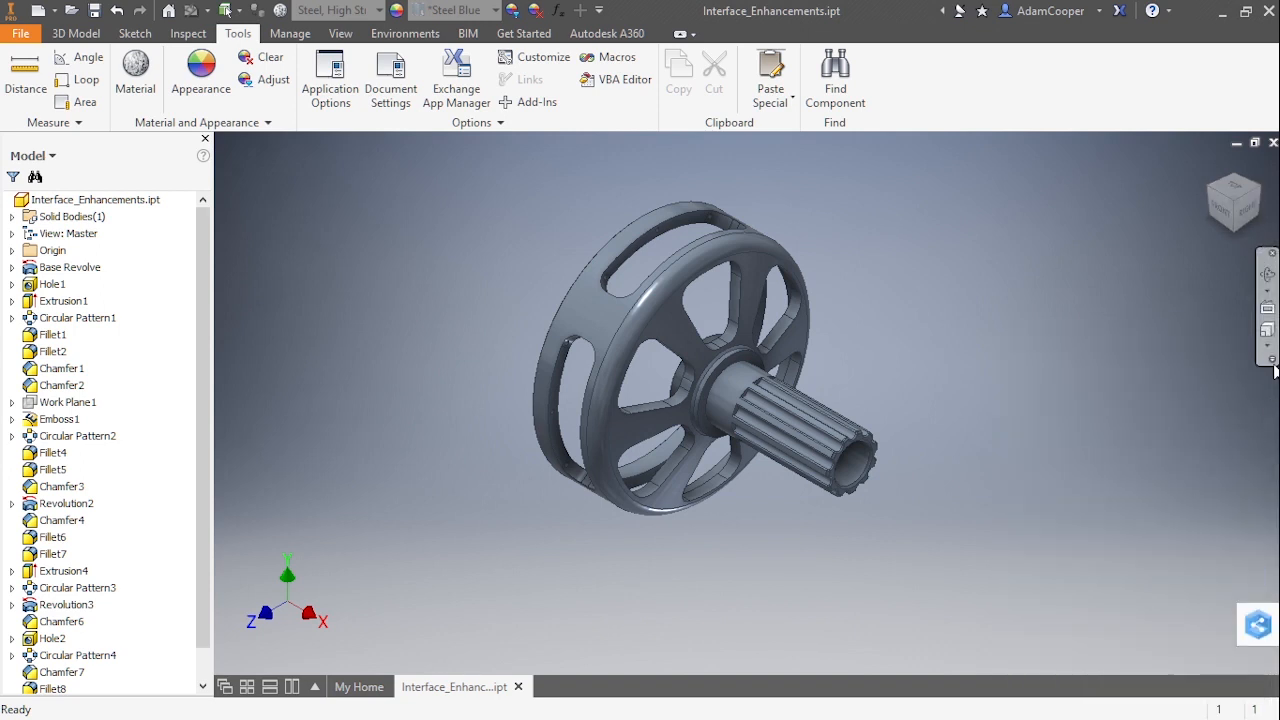
mouse_move(1033, 555)
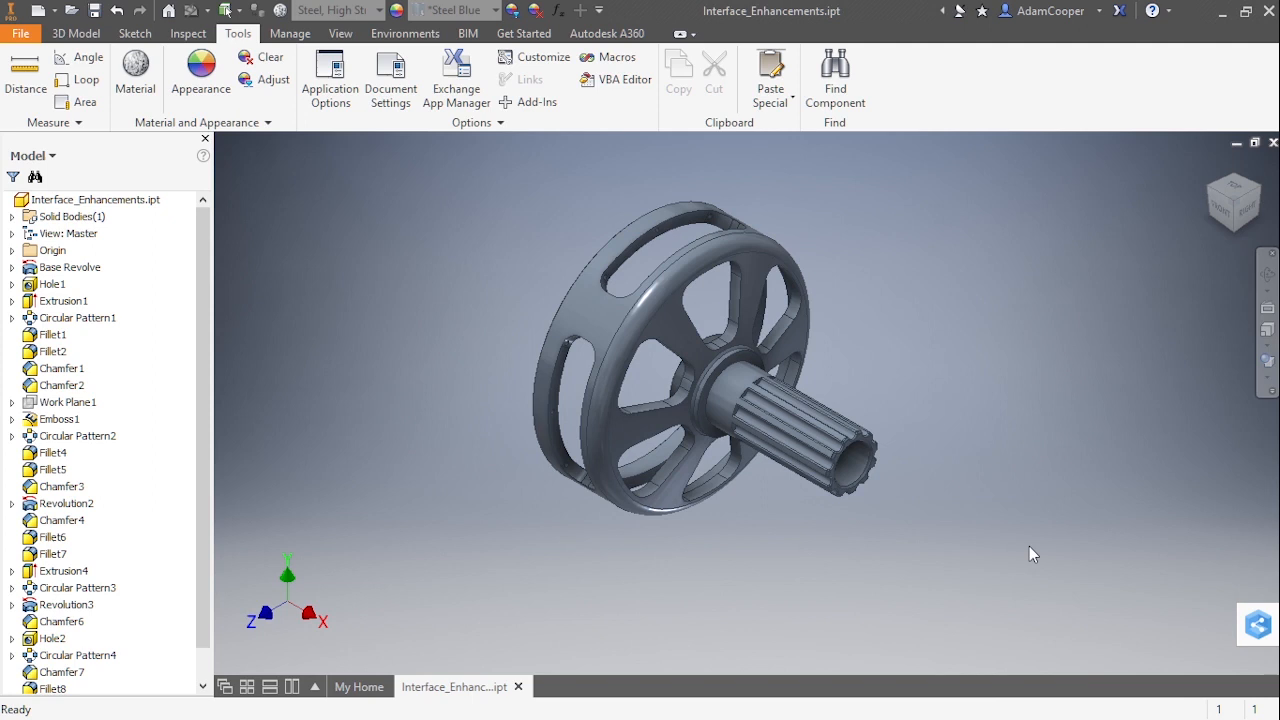
left_click(1247, 362)
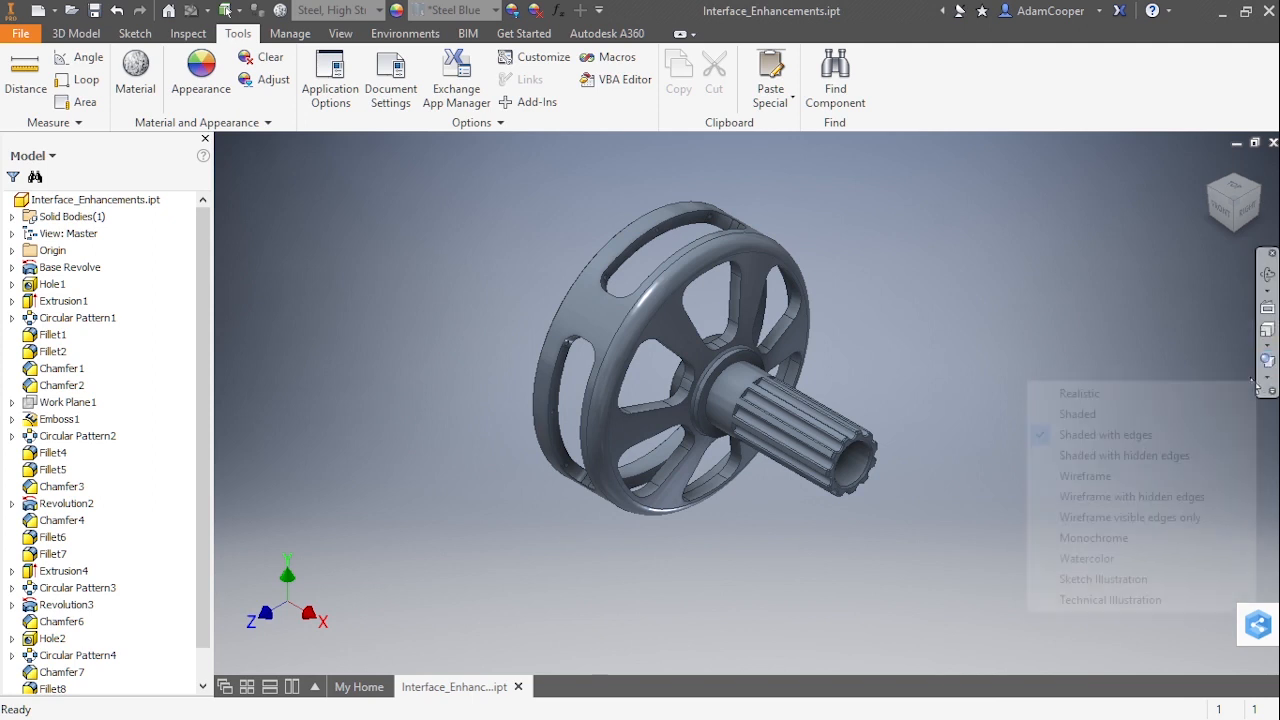
mouse_move(1125, 455)
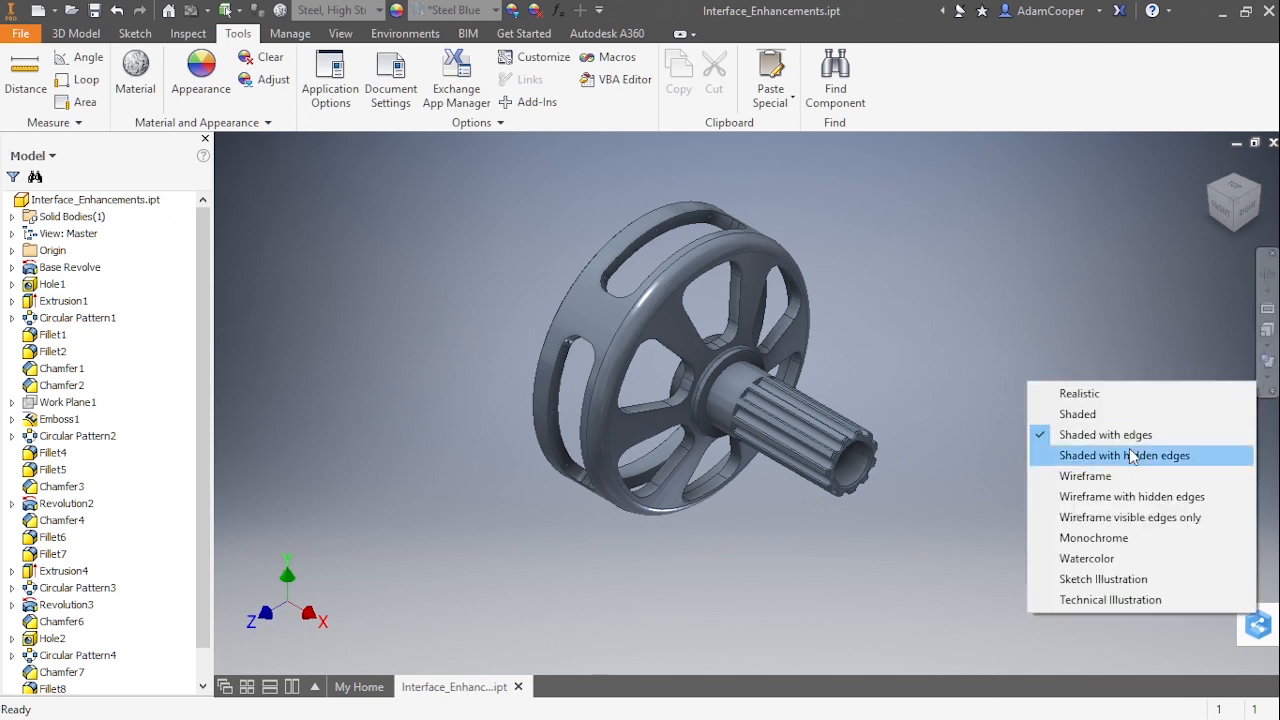
mouse_move(1117, 562)
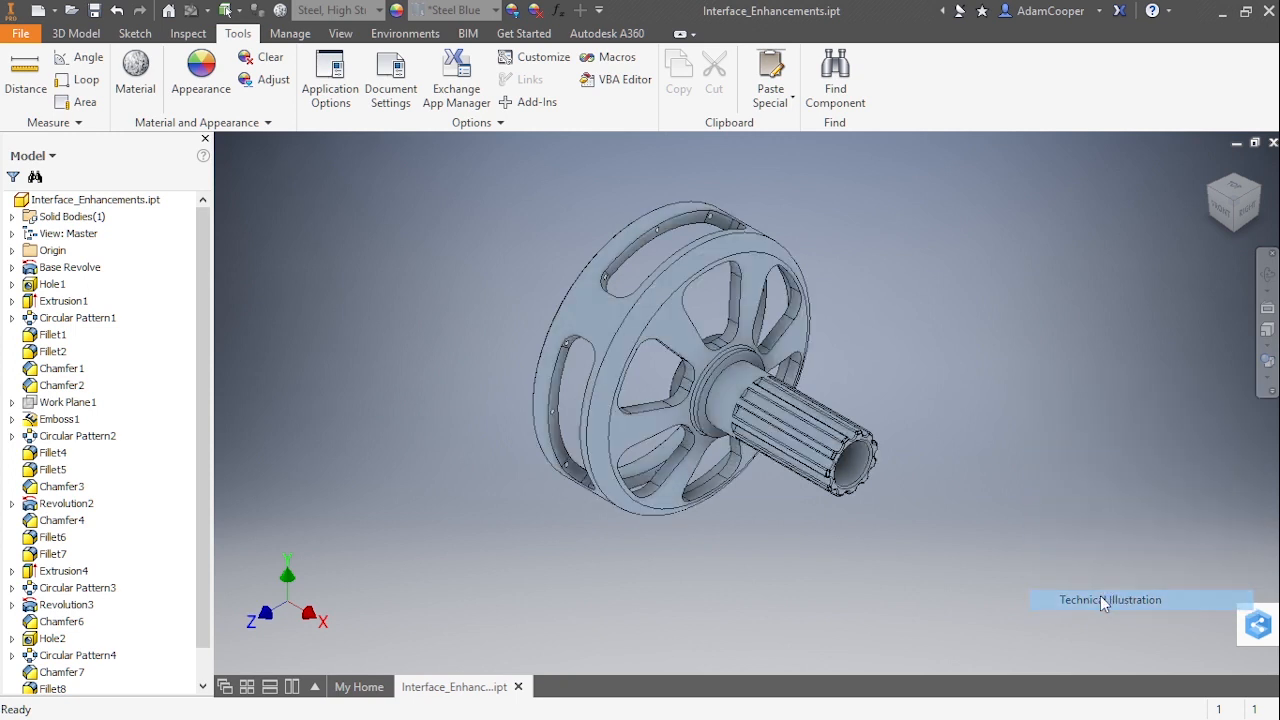
left_click(1109, 599)
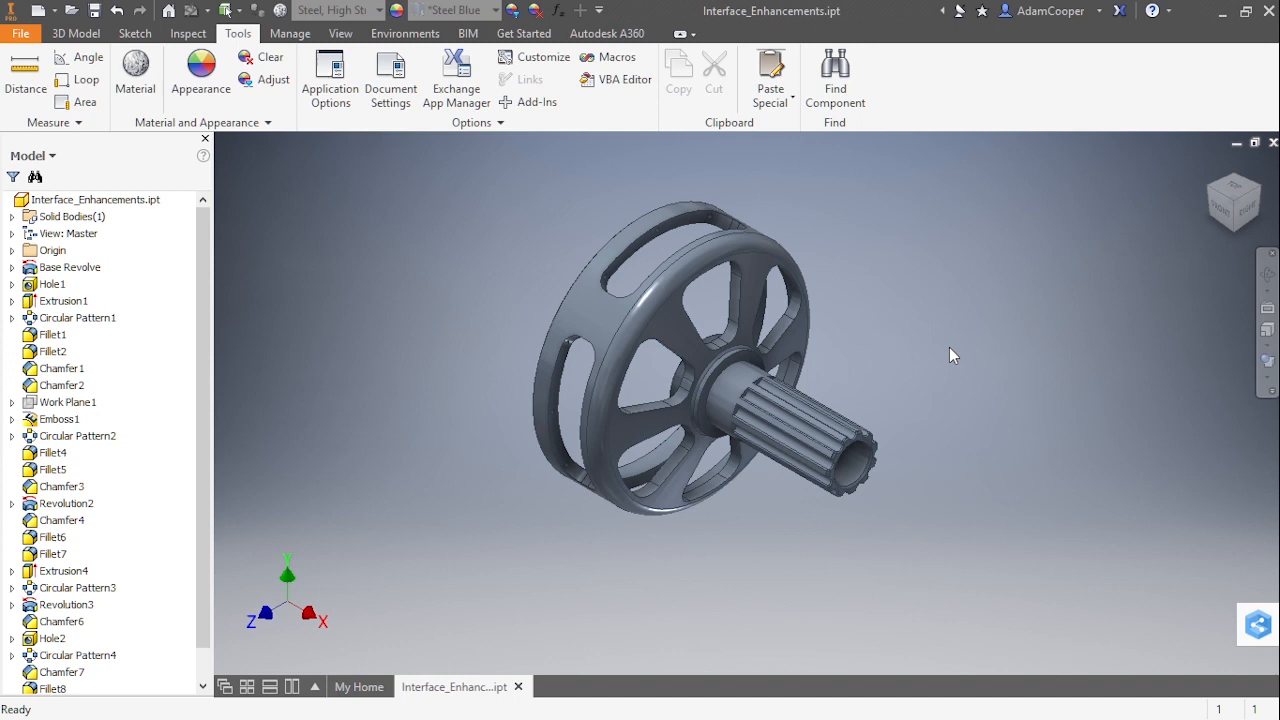
mouse_move(447, 157)
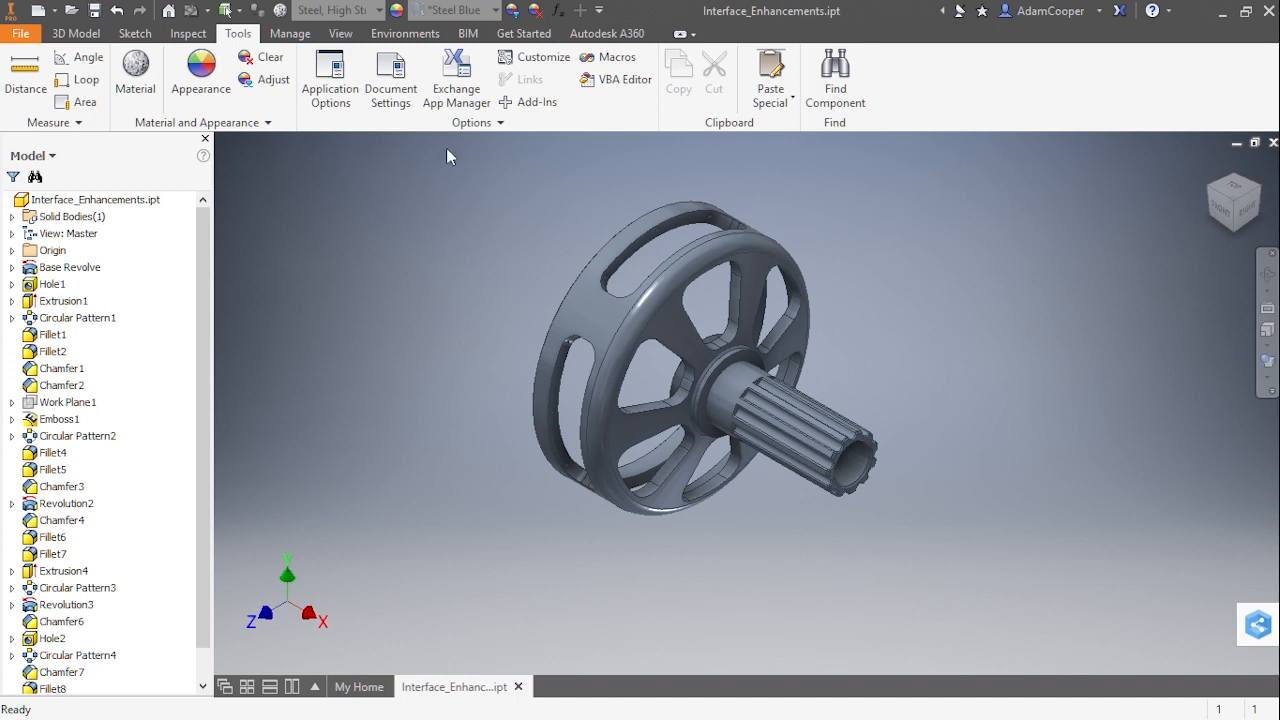
Reach the Style and Standard Editor through the View tab's Lighting Styles Settings entry.
left_click(340, 33)
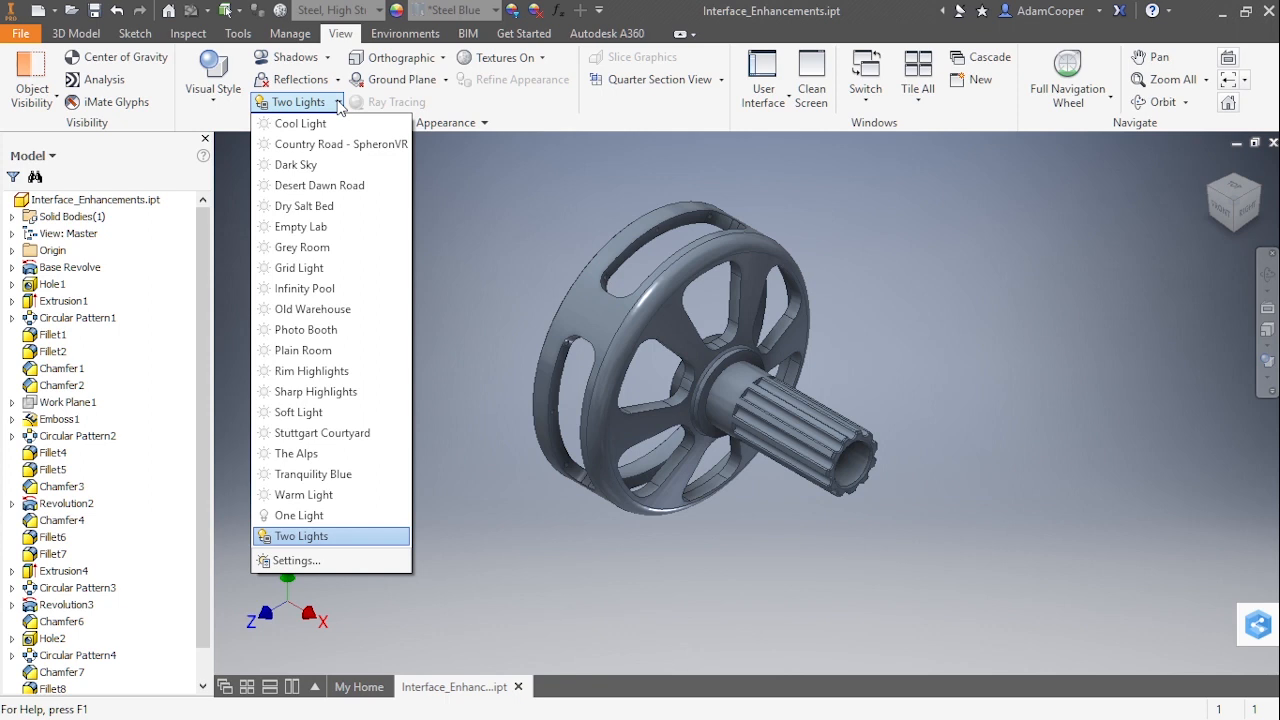
mouse_move(293, 560)
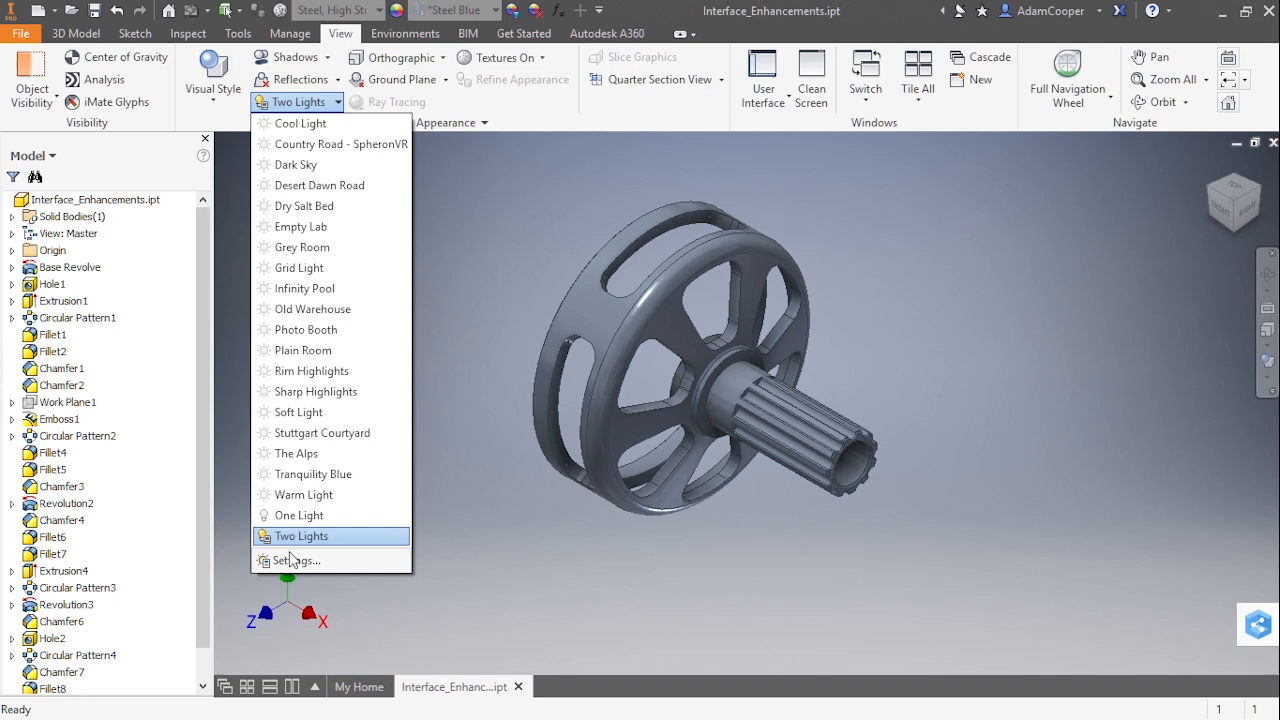
left_click(294, 560)
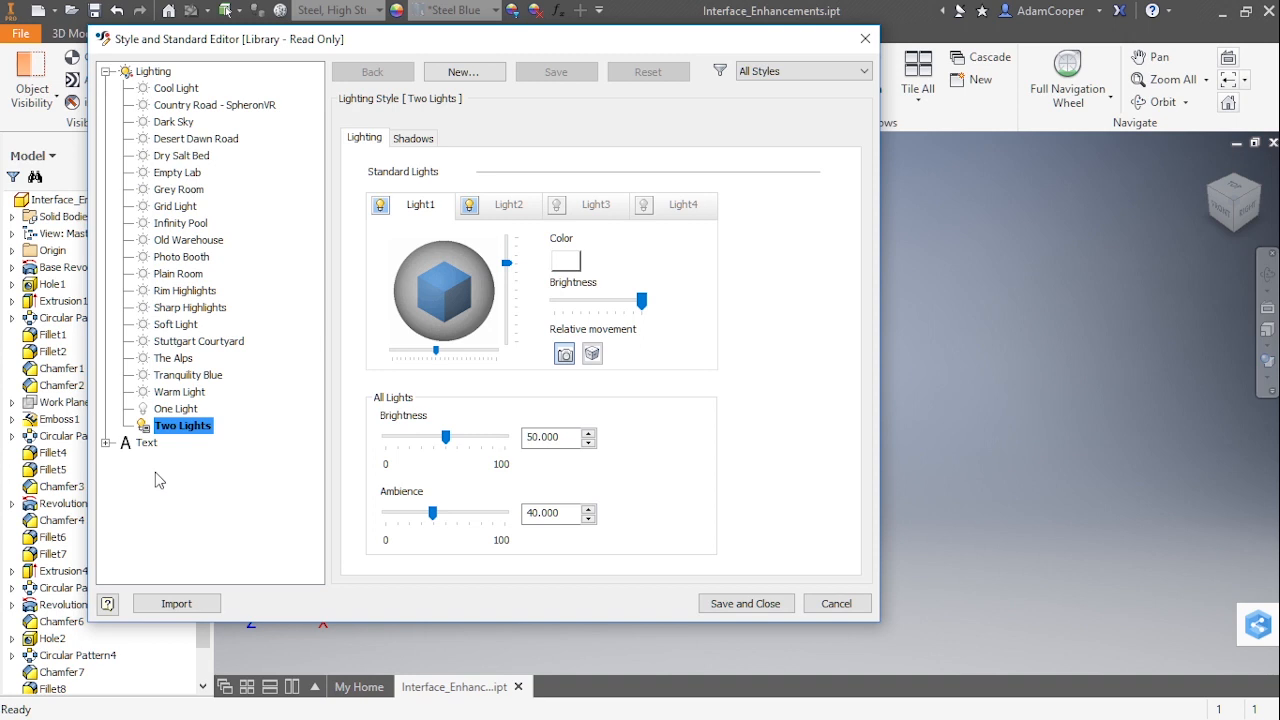
Browse the One Light and Warm Light styles' lighting parameters.
left_click(176, 408)
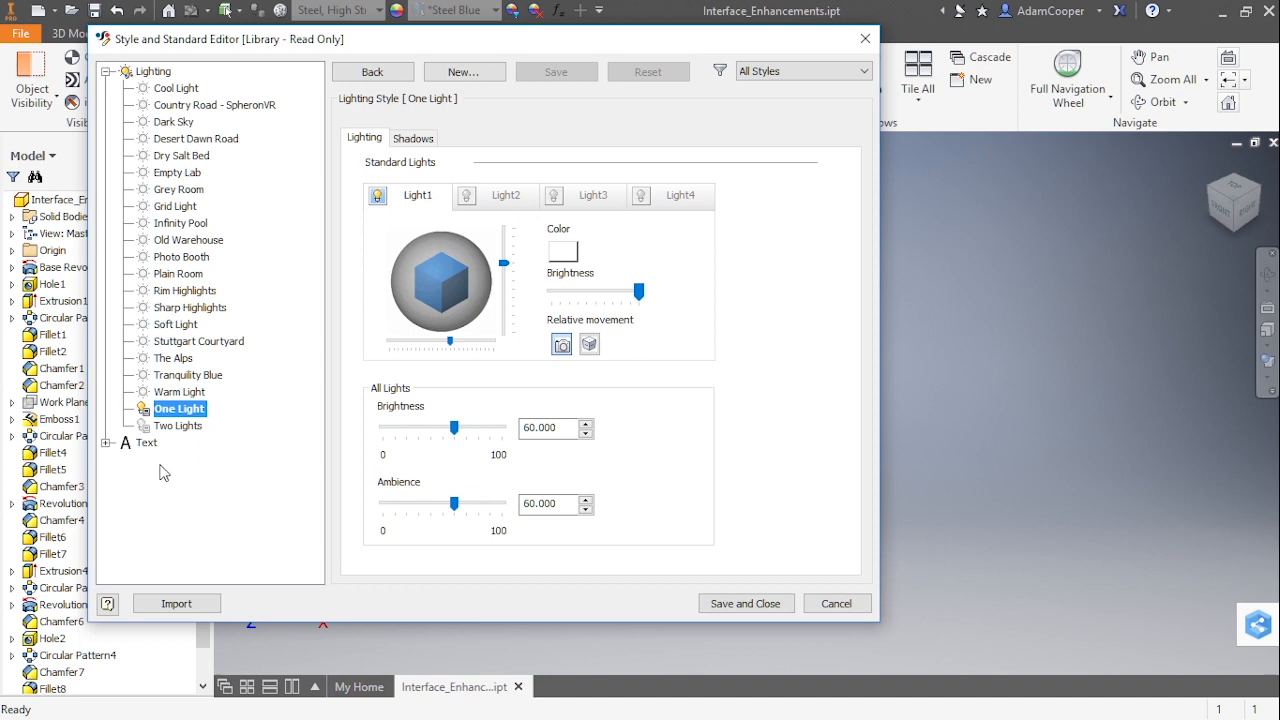
mouse_move(150, 425)
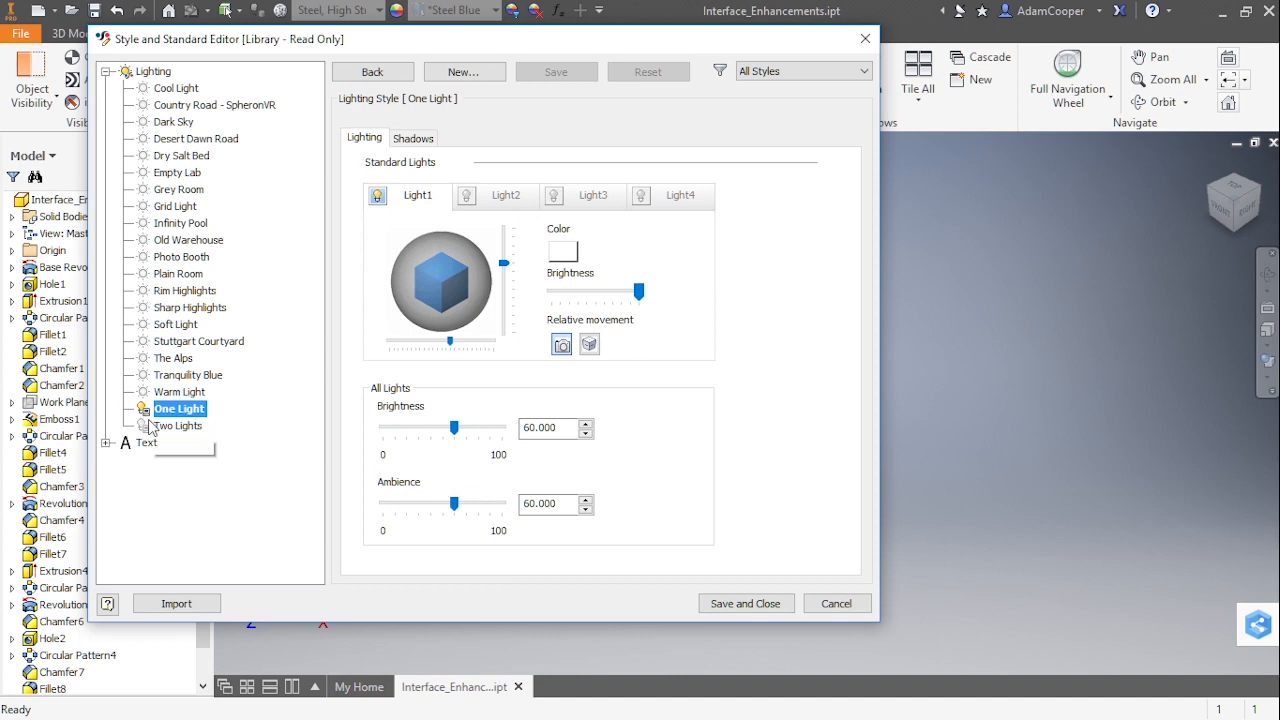
left_click(180, 391)
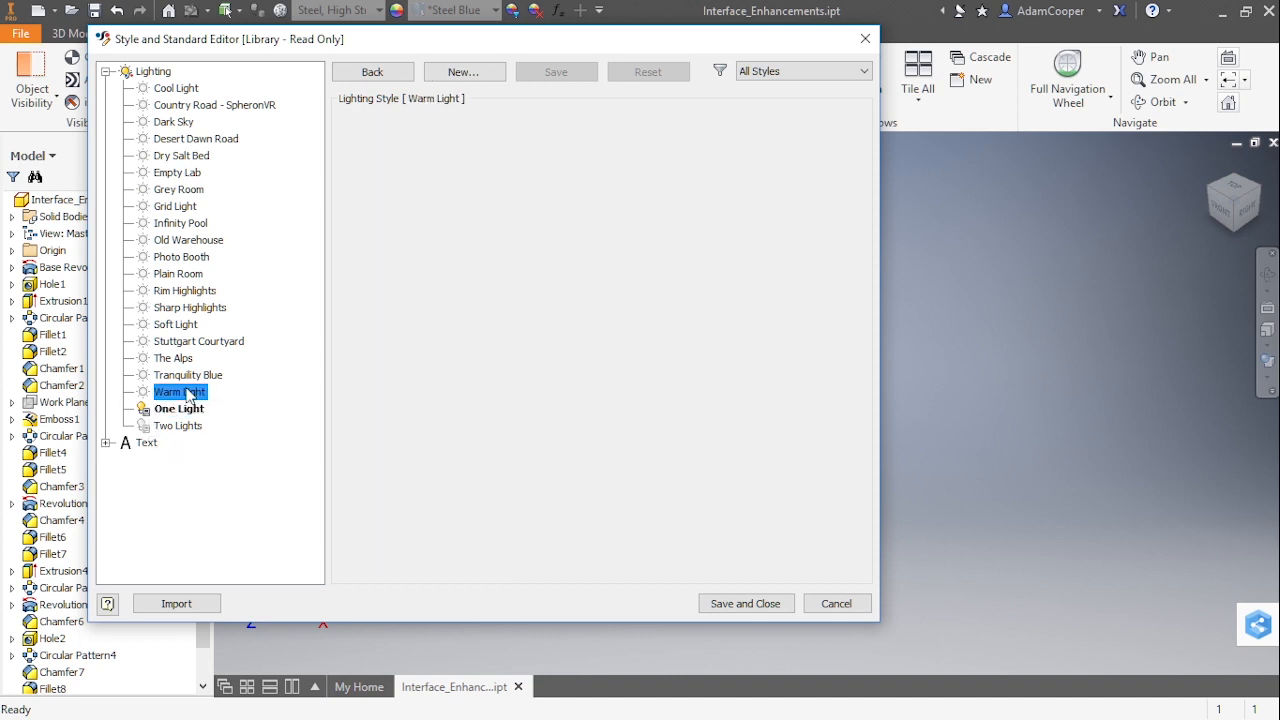
left_click(184, 391)
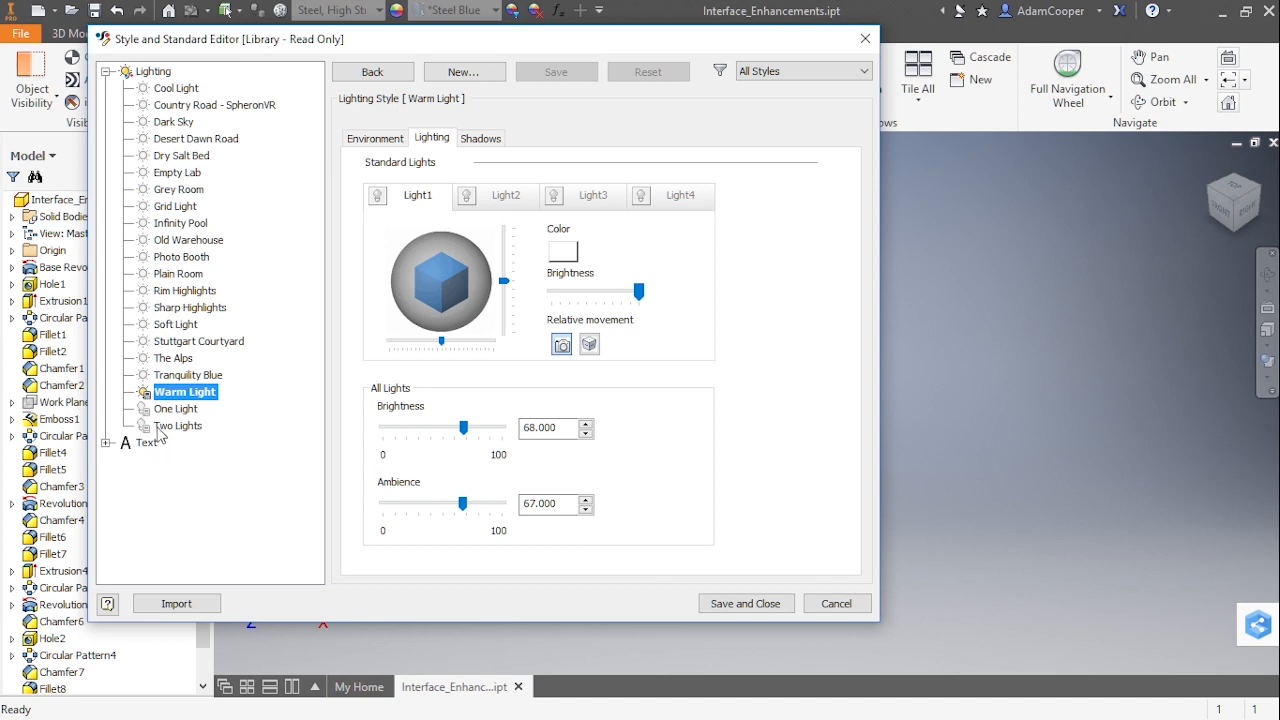
mouse_move(163, 430)
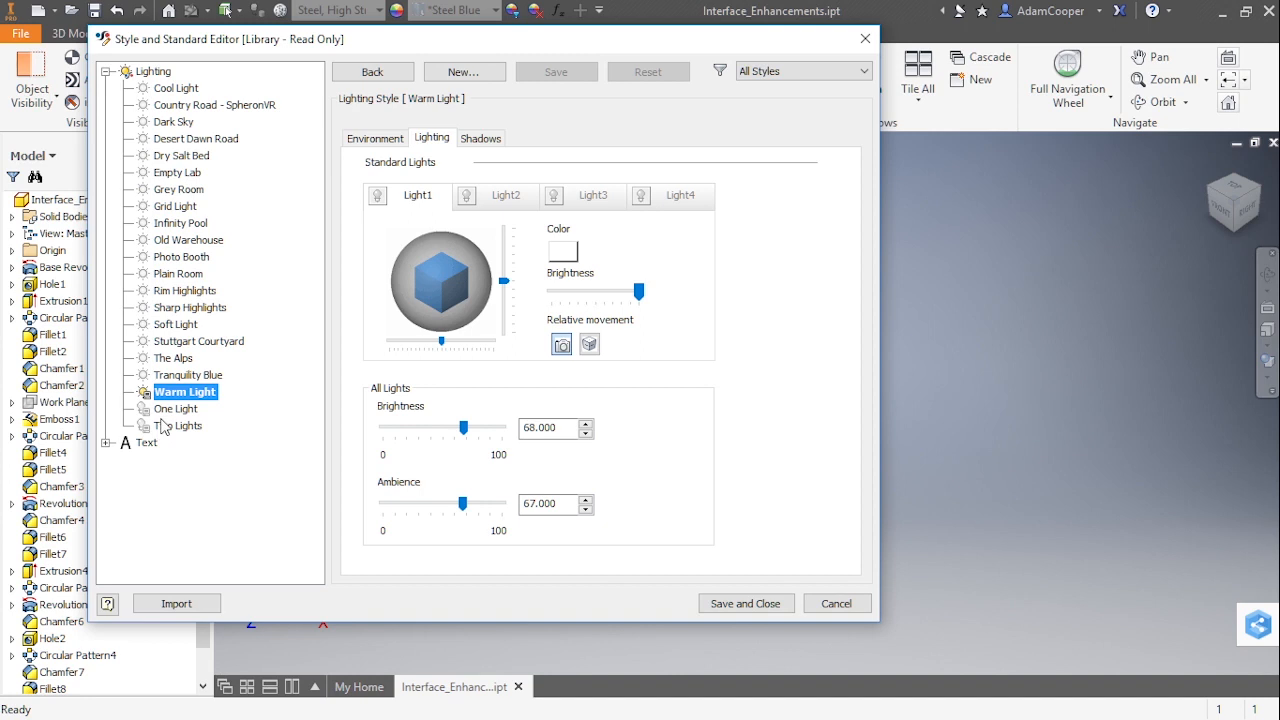
mouse_move(213, 398)
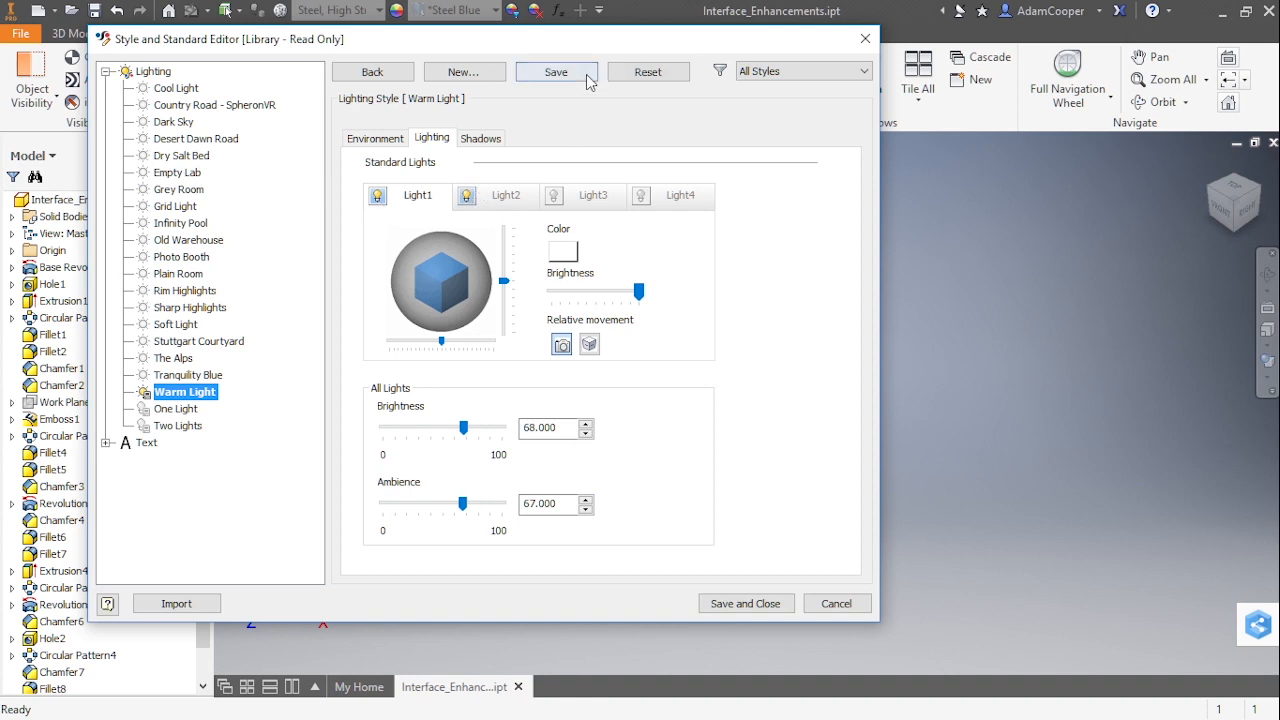
left_click(556, 71)
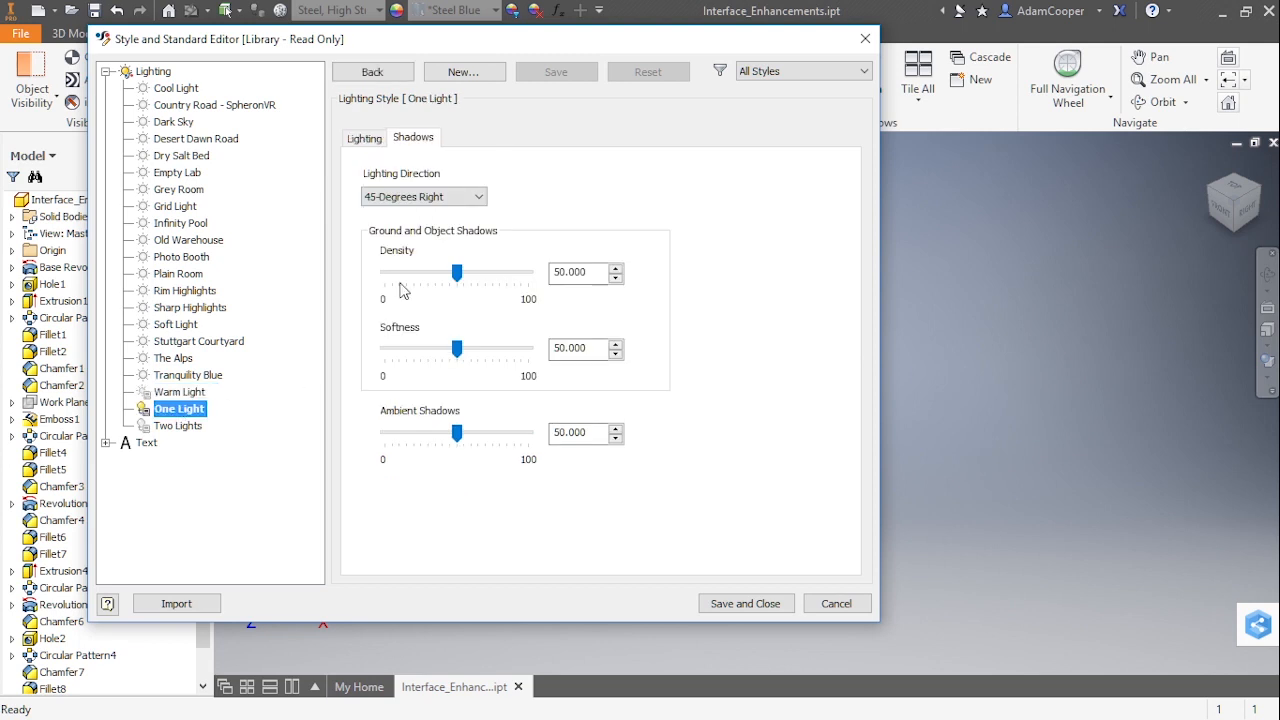
Compare One Light, Tranquility Blue and Warm Light shadow settings, ending on Warm Light.
left_click(364, 137)
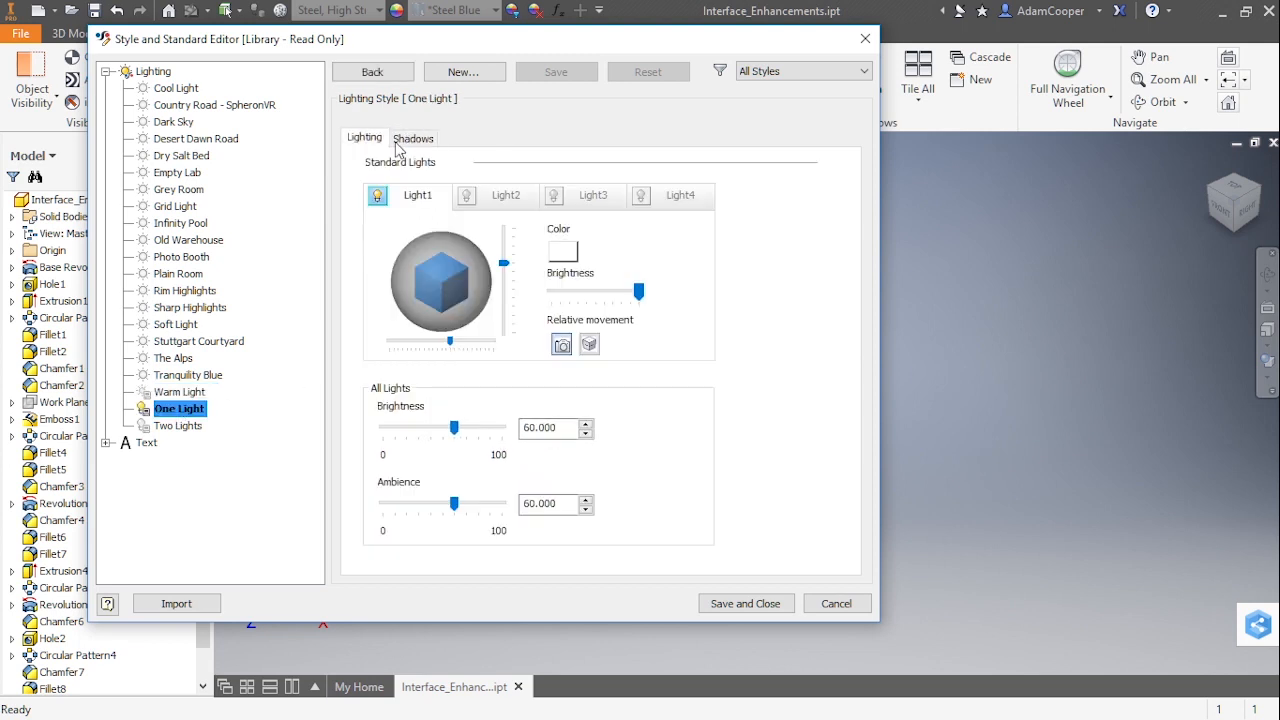
left_click(413, 137)
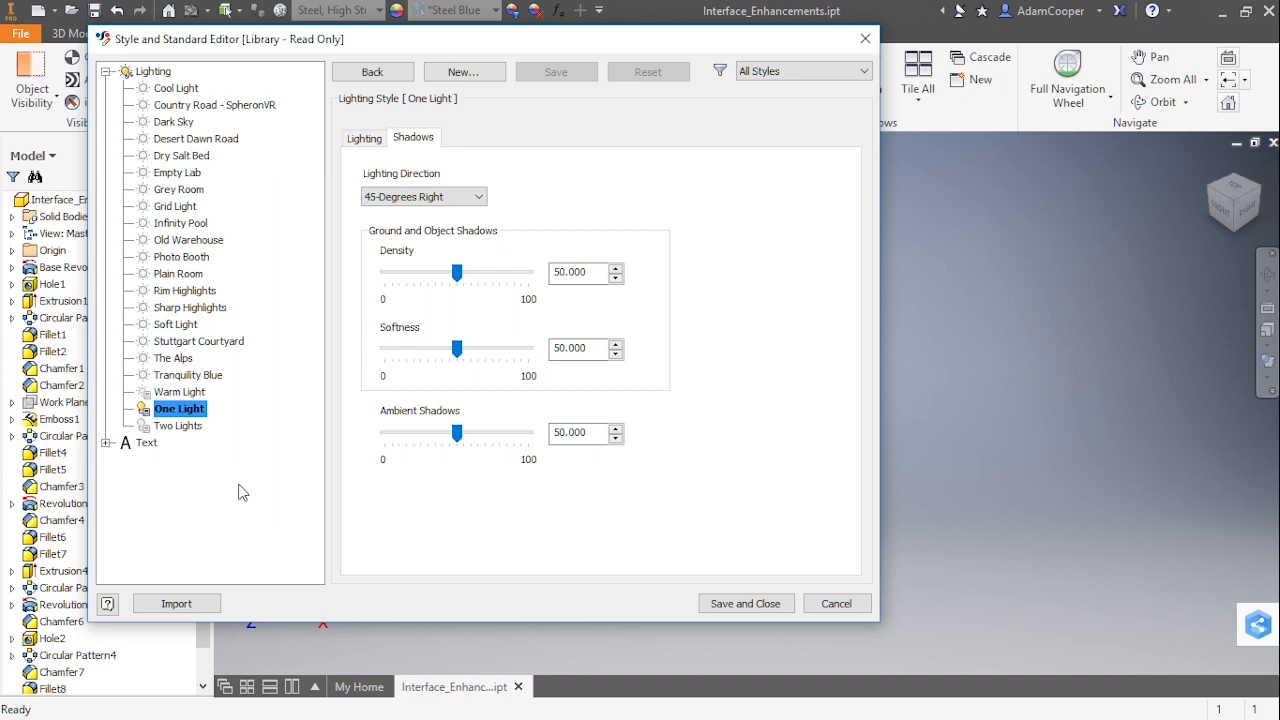
left_click(180, 391)
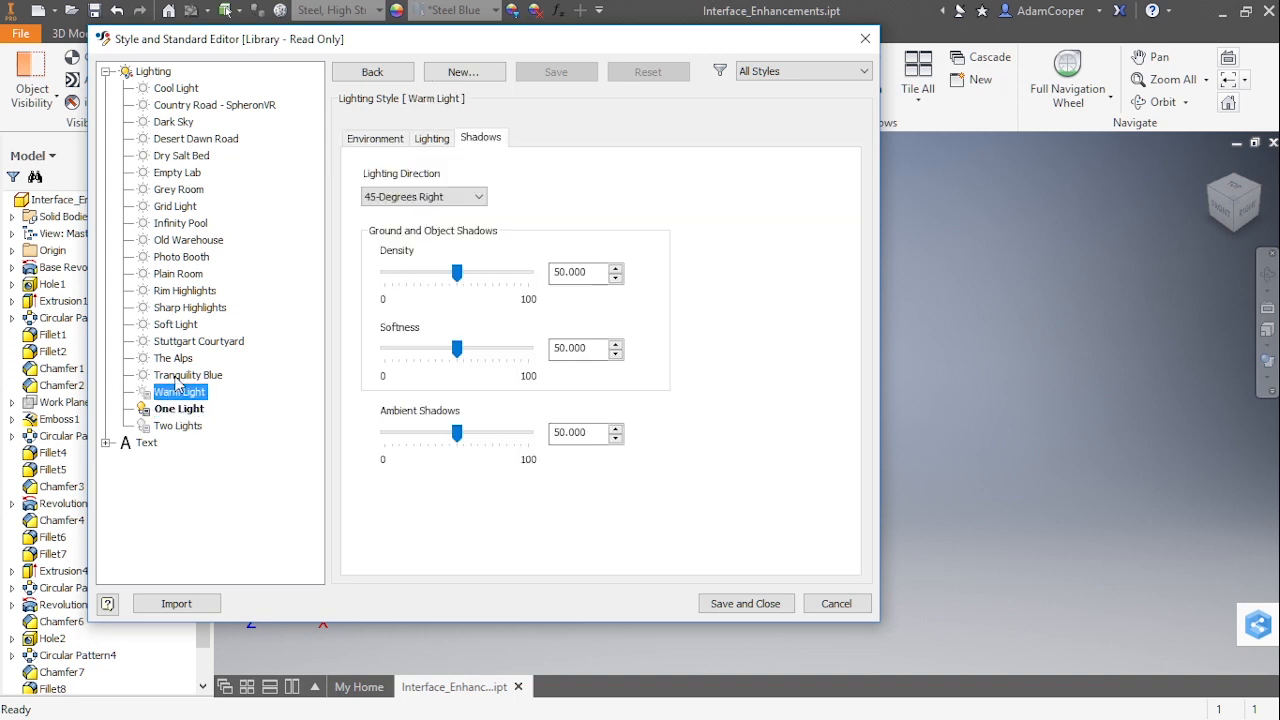
left_click(188, 374)
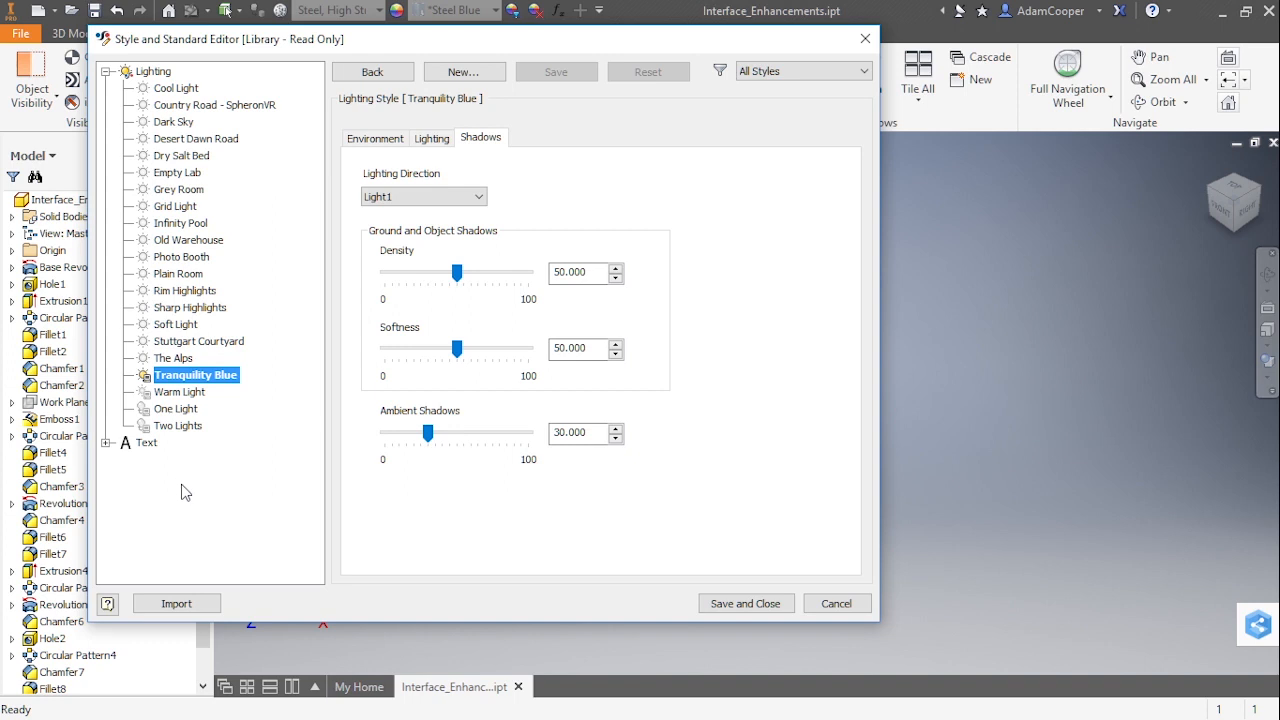
left_click(180, 391)
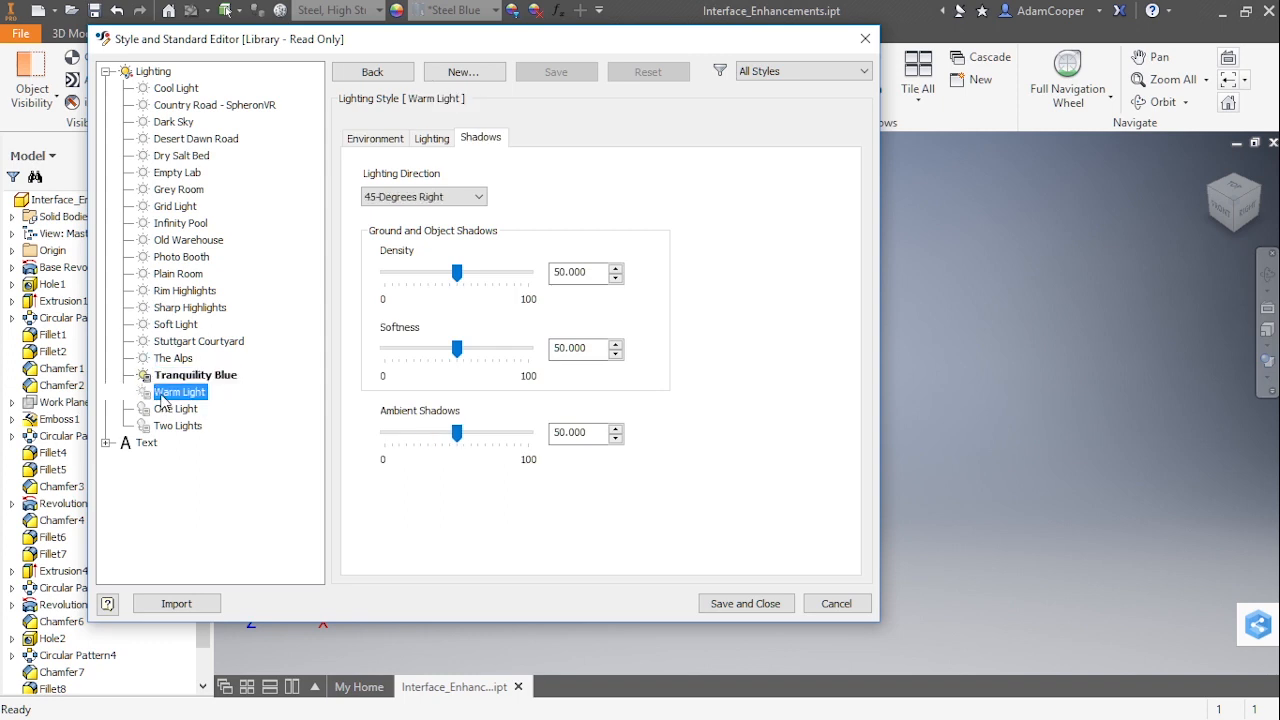
left_click(181, 391)
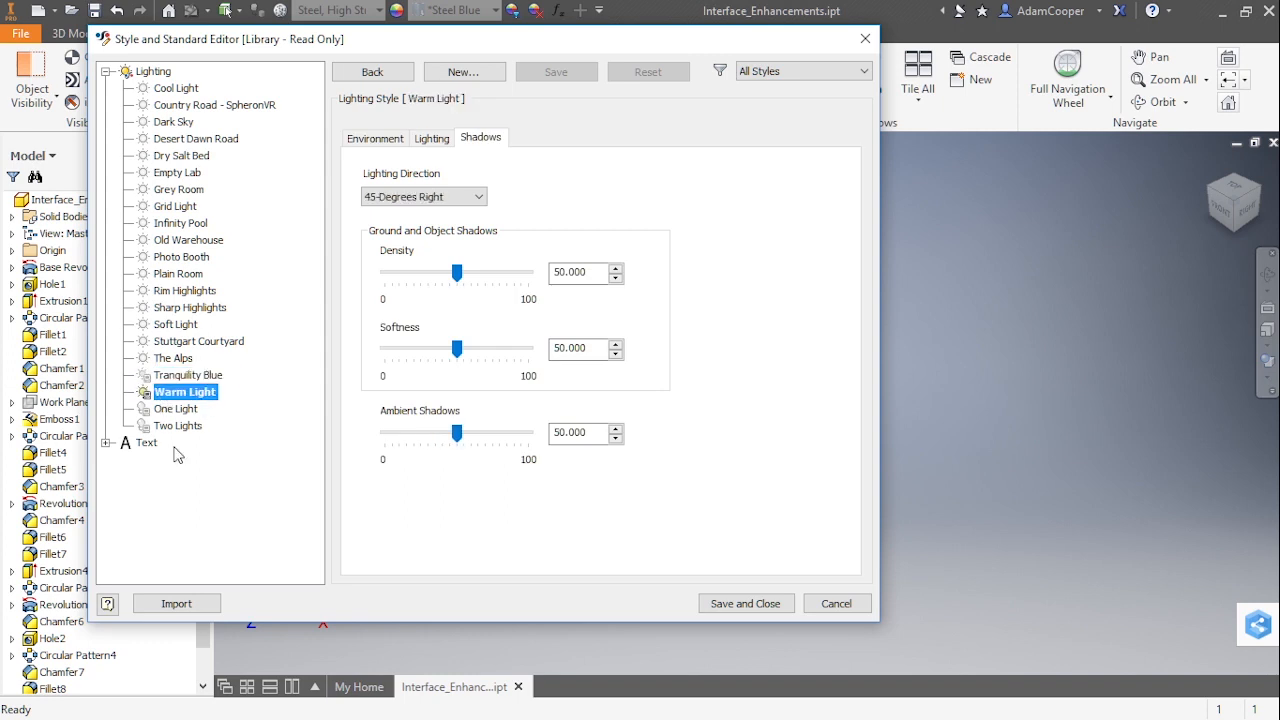
mouse_move(200, 547)
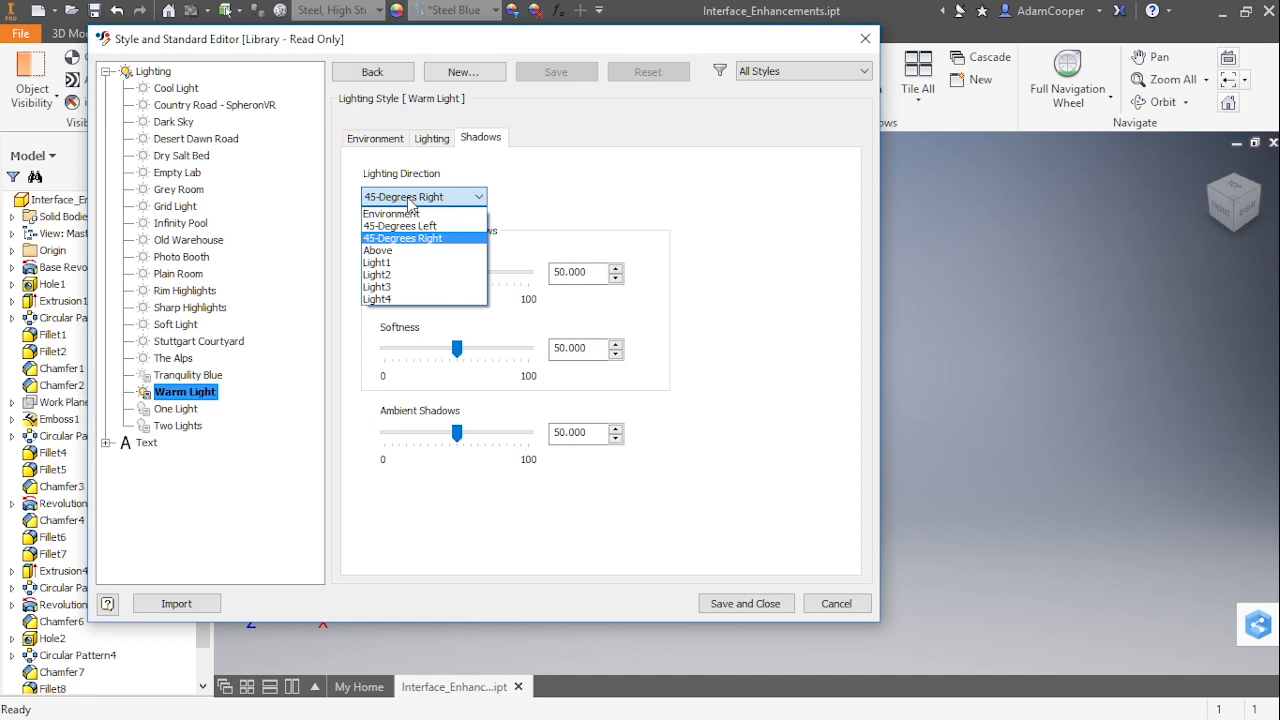
mouse_move(437, 197)
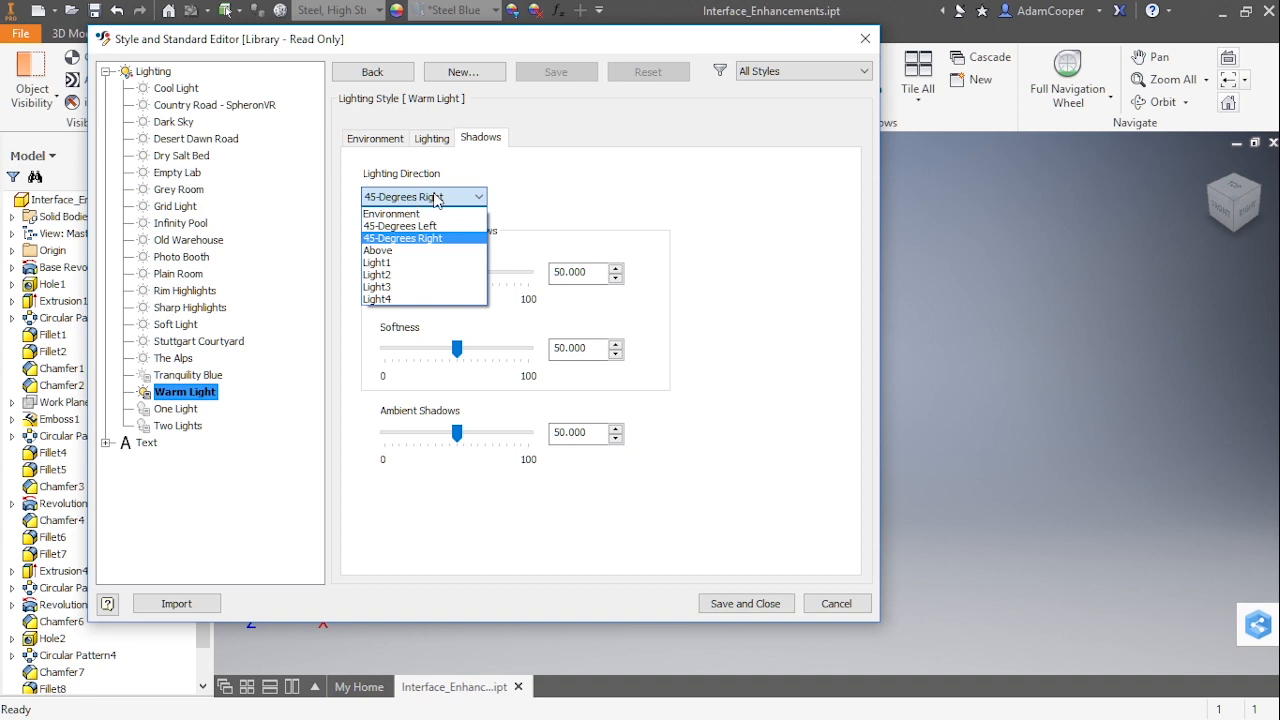
mouse_move(437, 208)
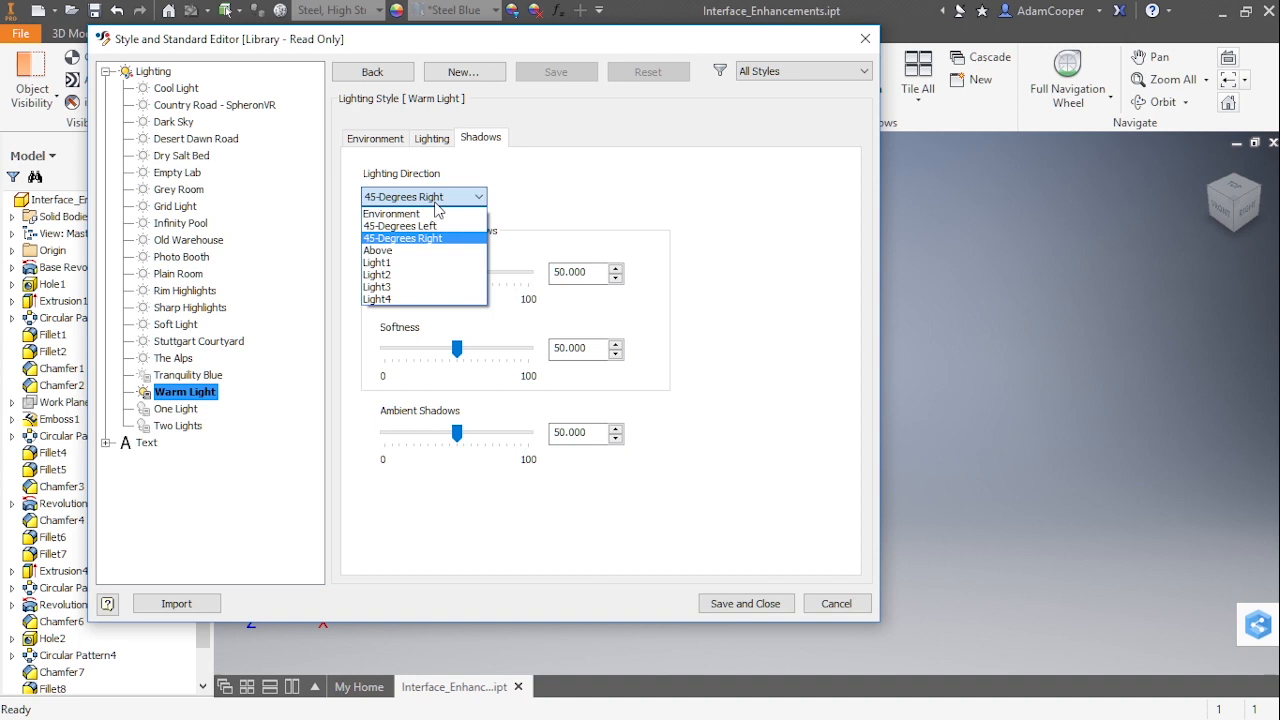
mouse_move(420, 251)
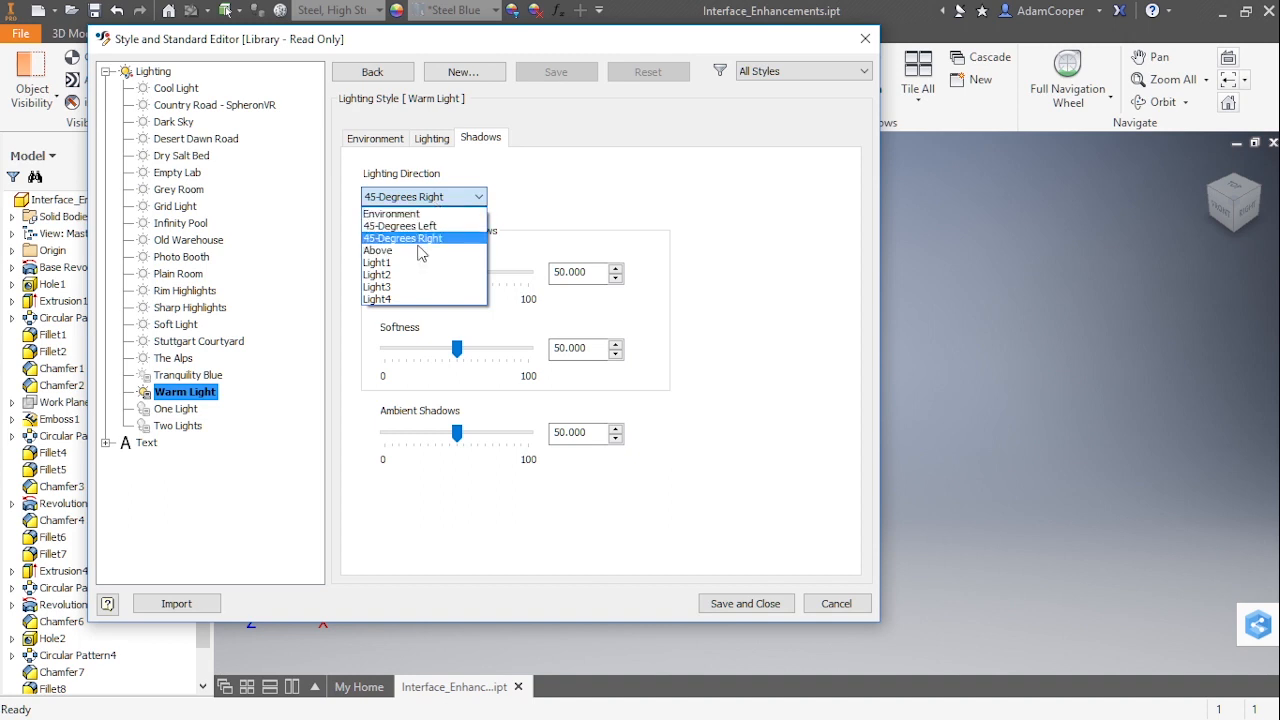
Keep Warm Light's shadow direction at 45-Degrees Right and show its standard light settings.
left_click(402, 237)
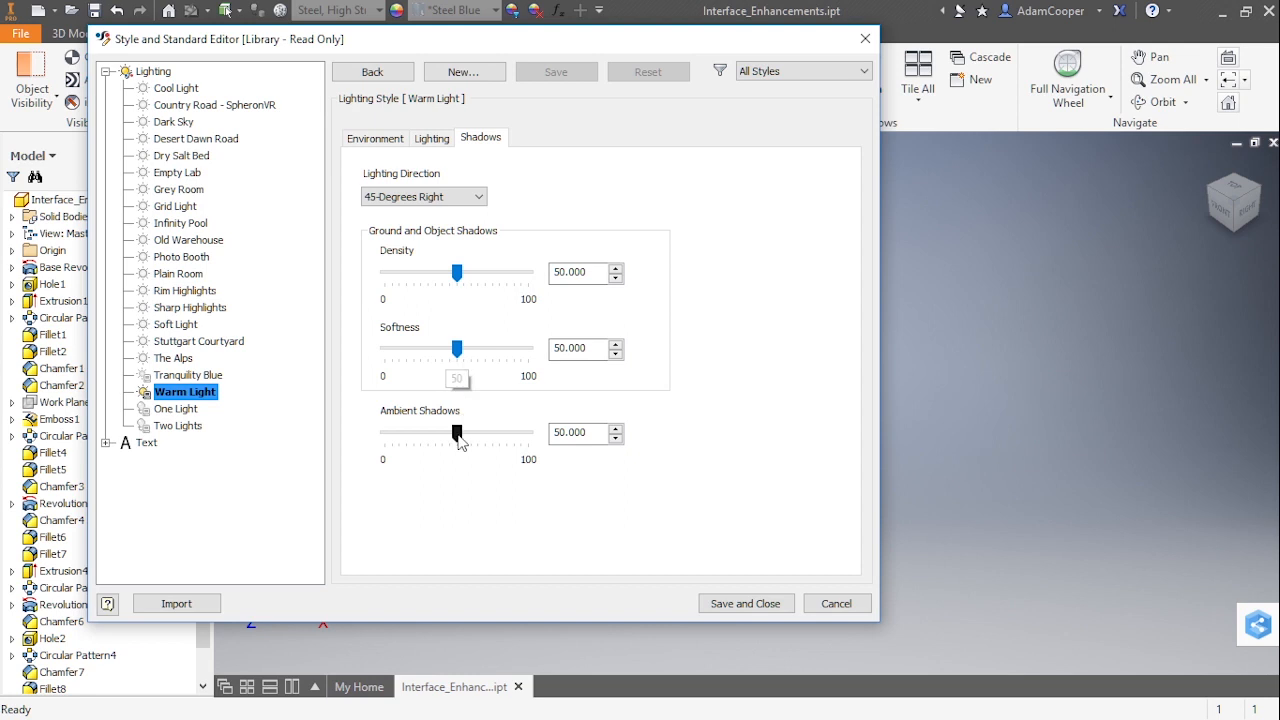
left_click(432, 138)
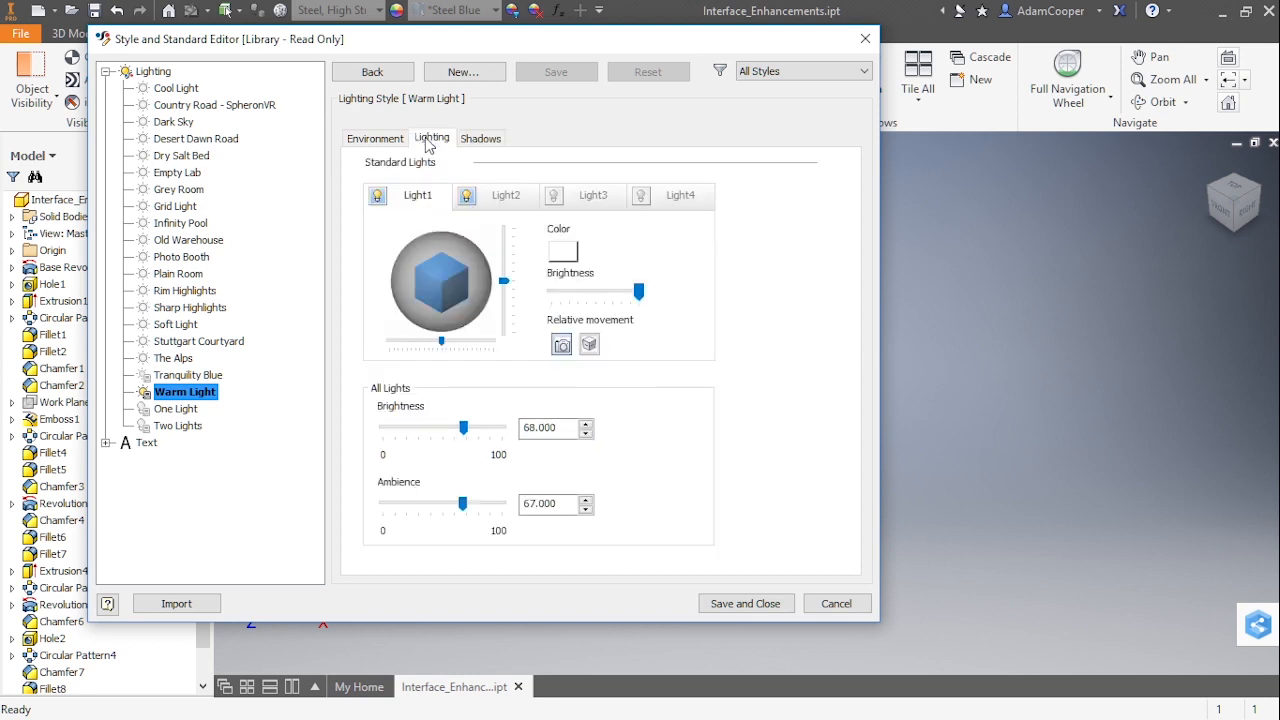
mouse_move(398, 203)
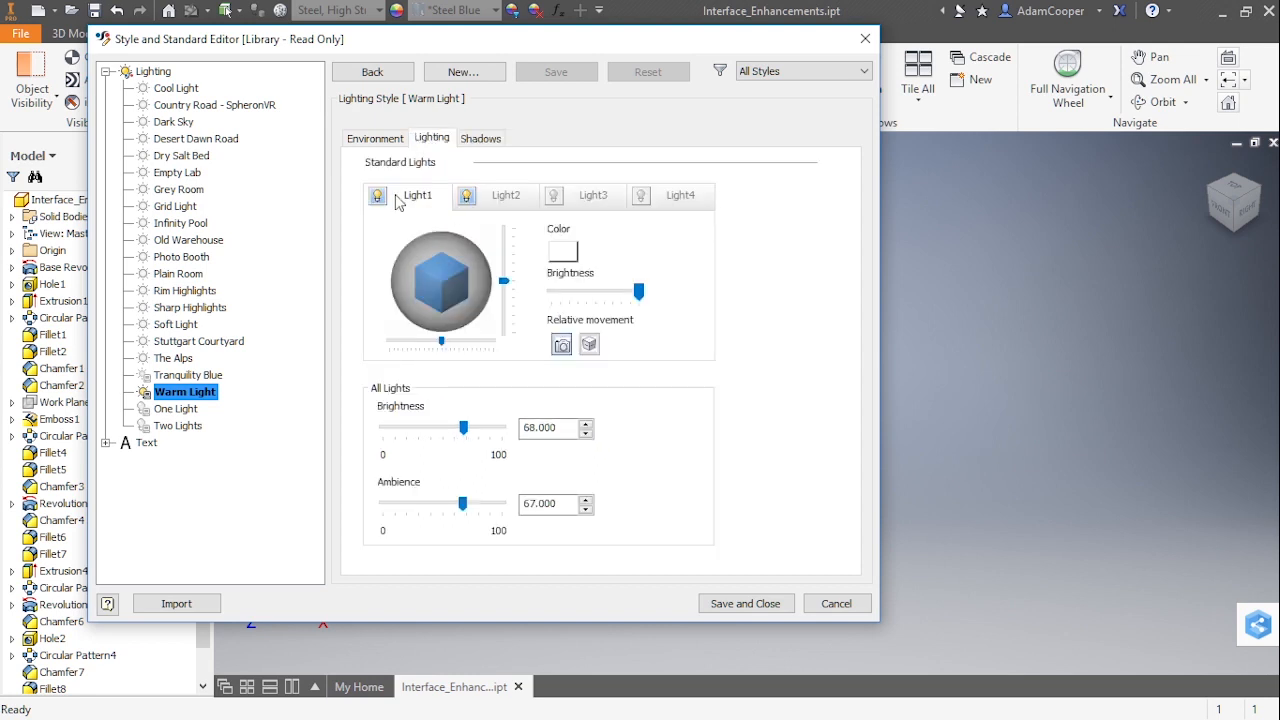
mouse_move(555, 260)
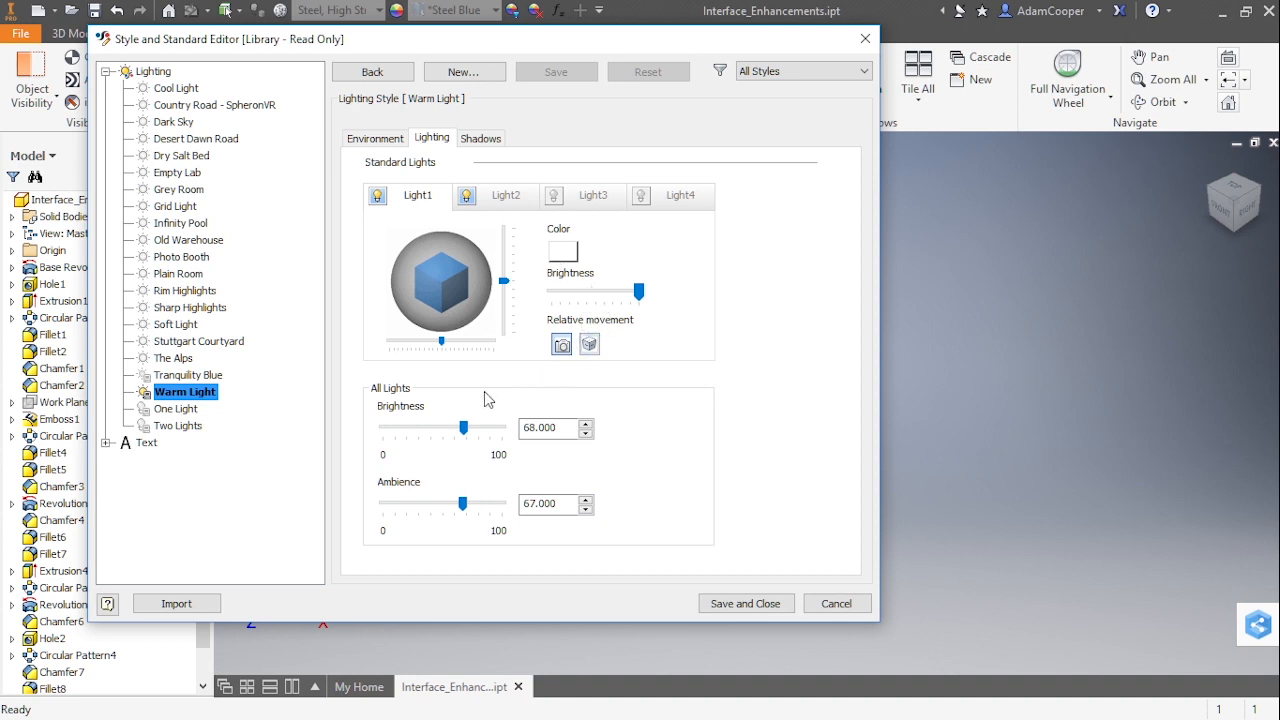
mouse_move(453, 401)
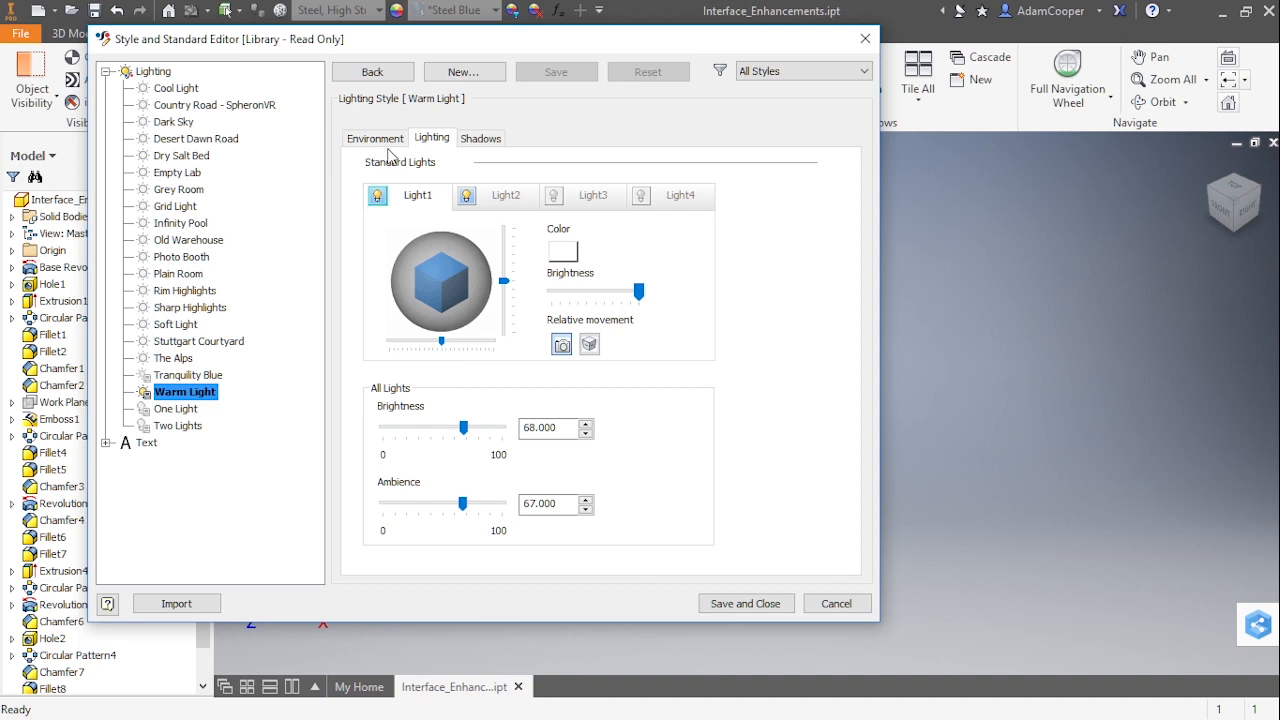
Toggle Display Scene Image on and off for Warm Light, then discard the unsaved edits.
left_click(374, 137)
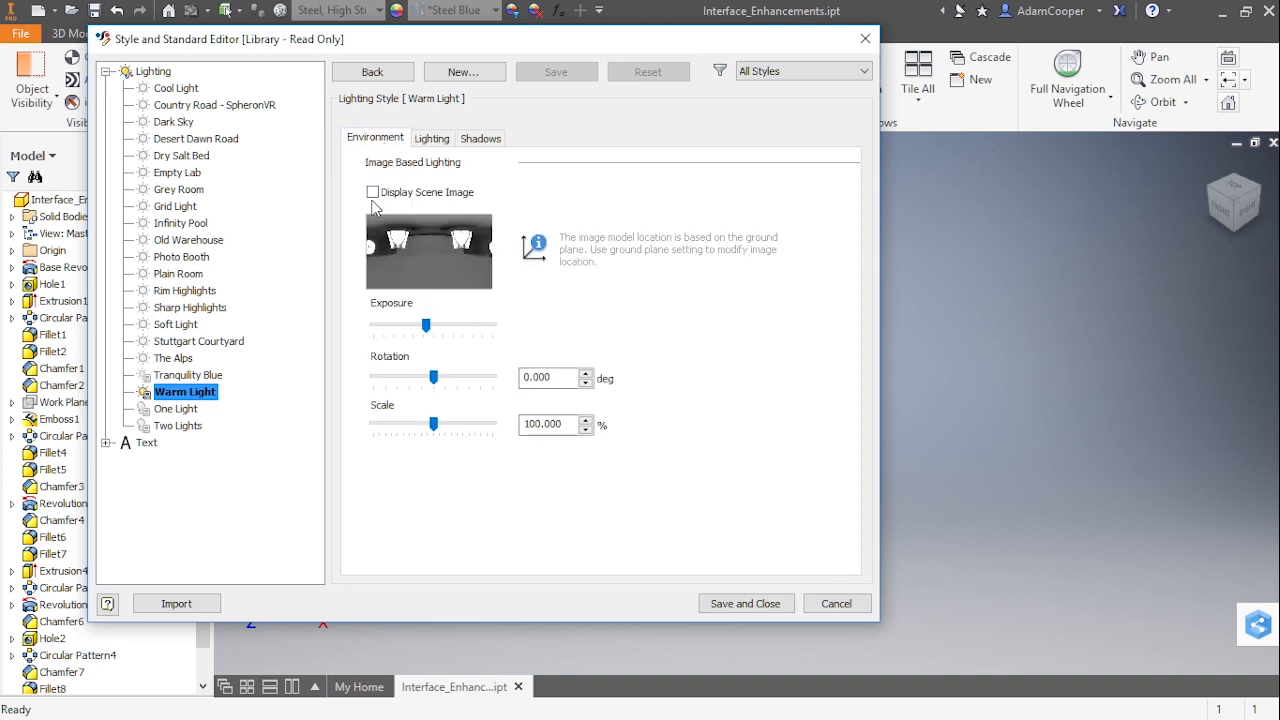
left_click(373, 191)
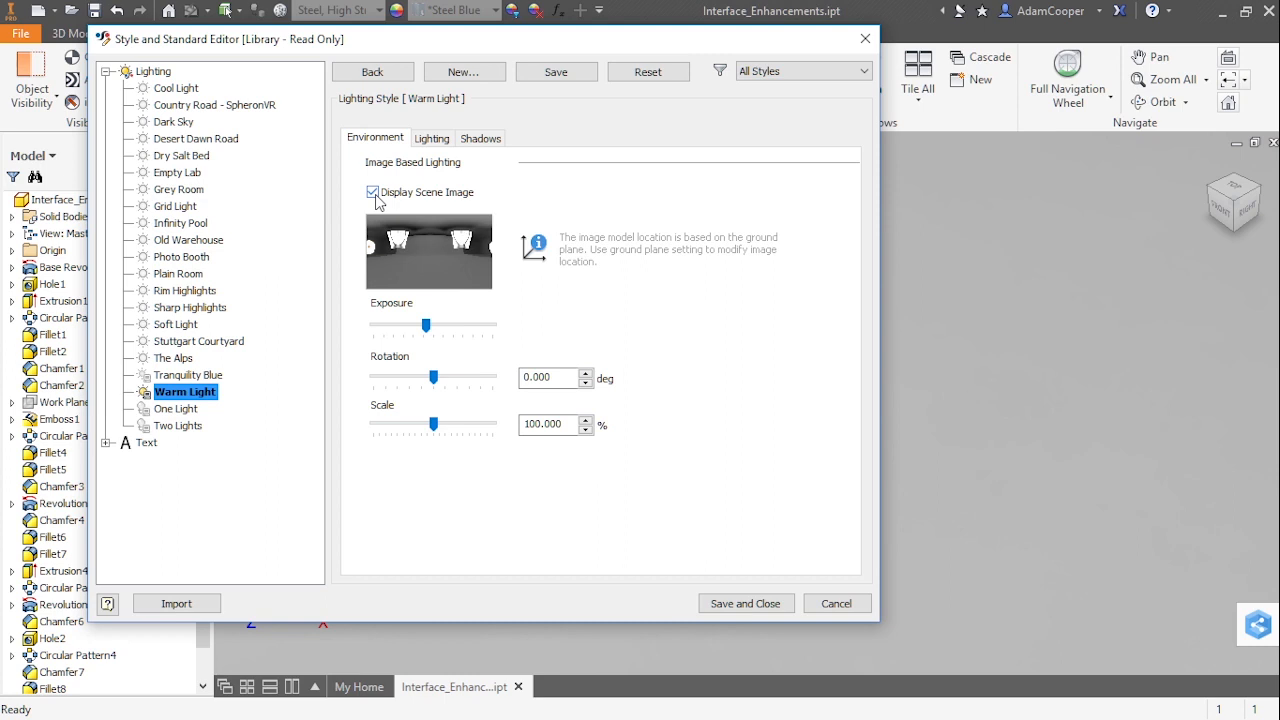
left_click(373, 192)
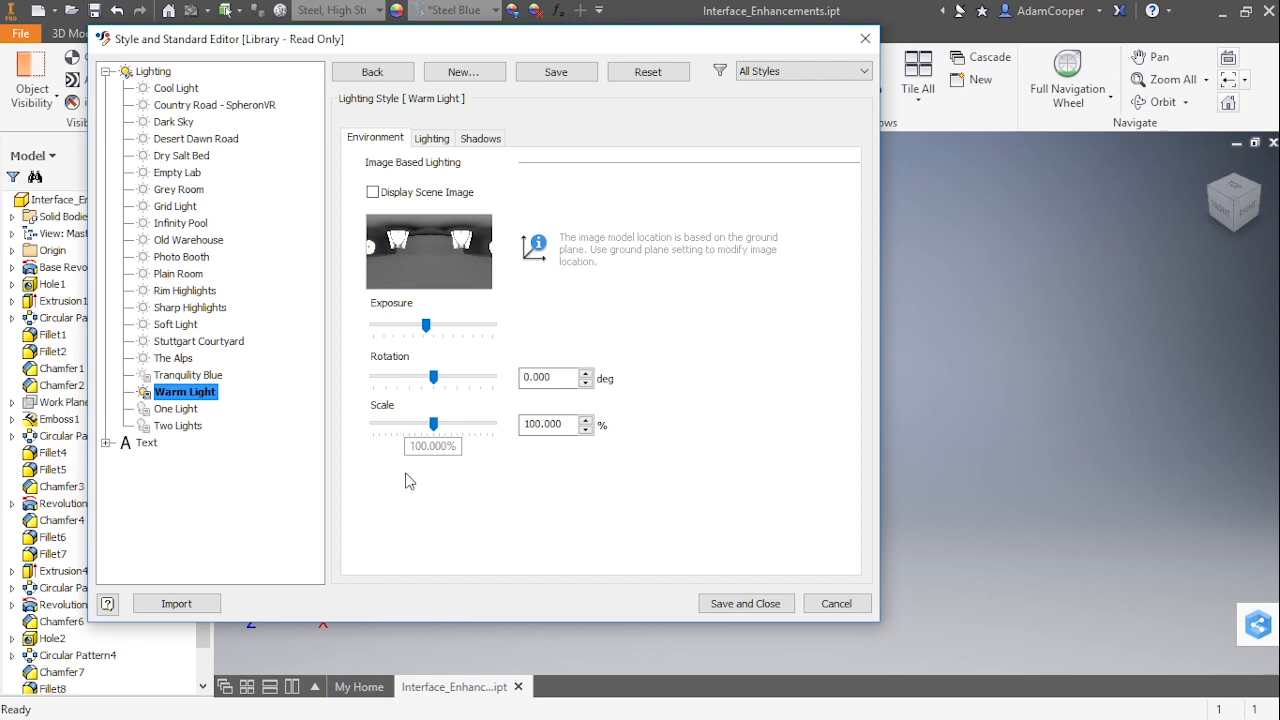
mouse_move(258, 388)
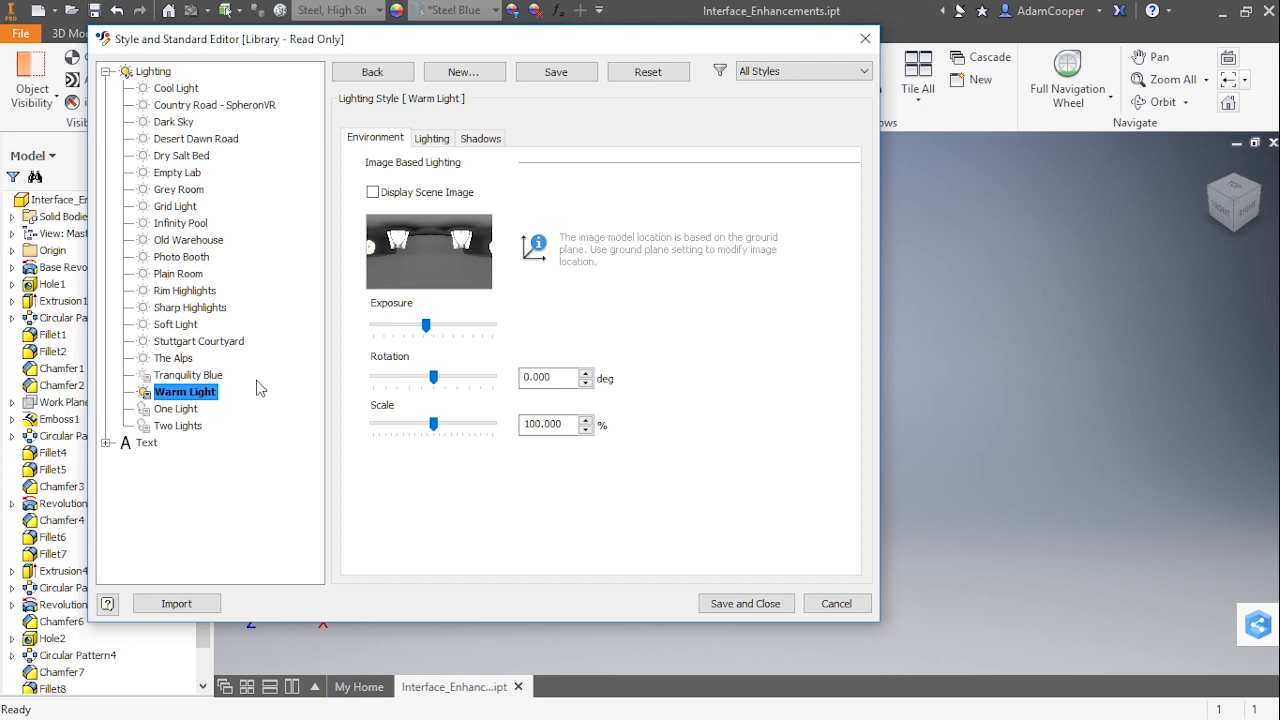
mouse_move(363, 273)
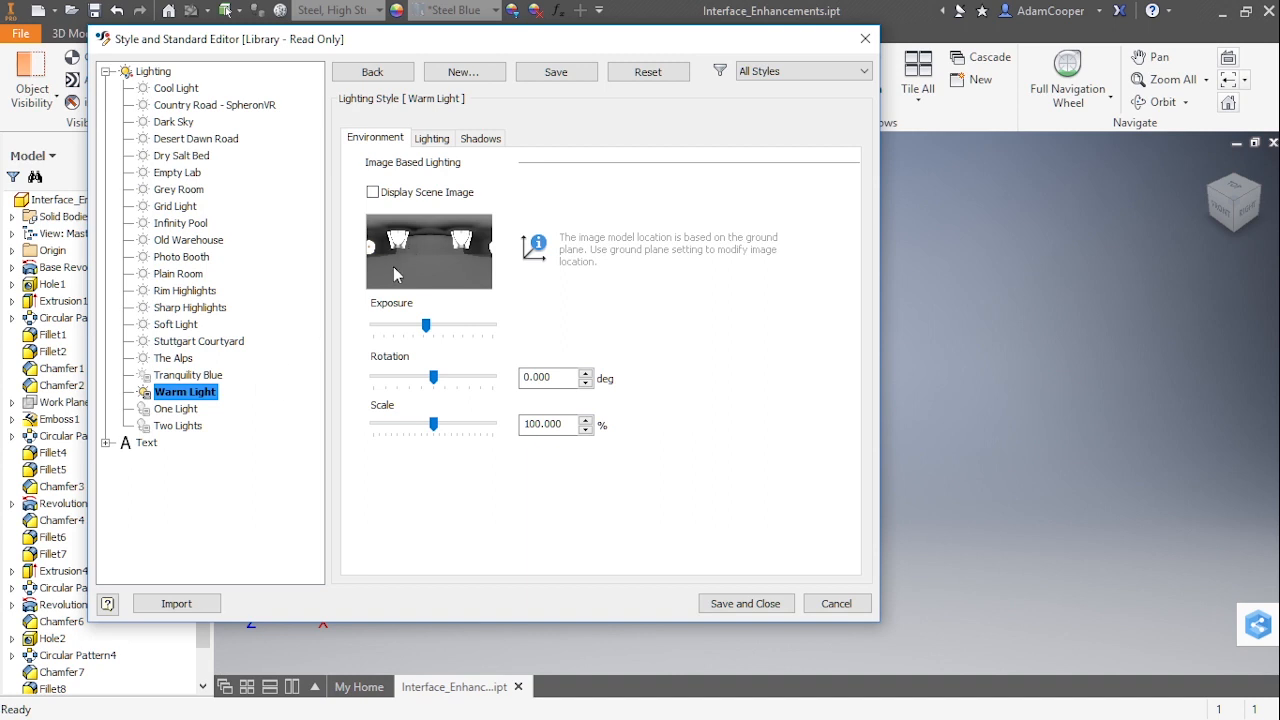
mouse_move(211, 329)
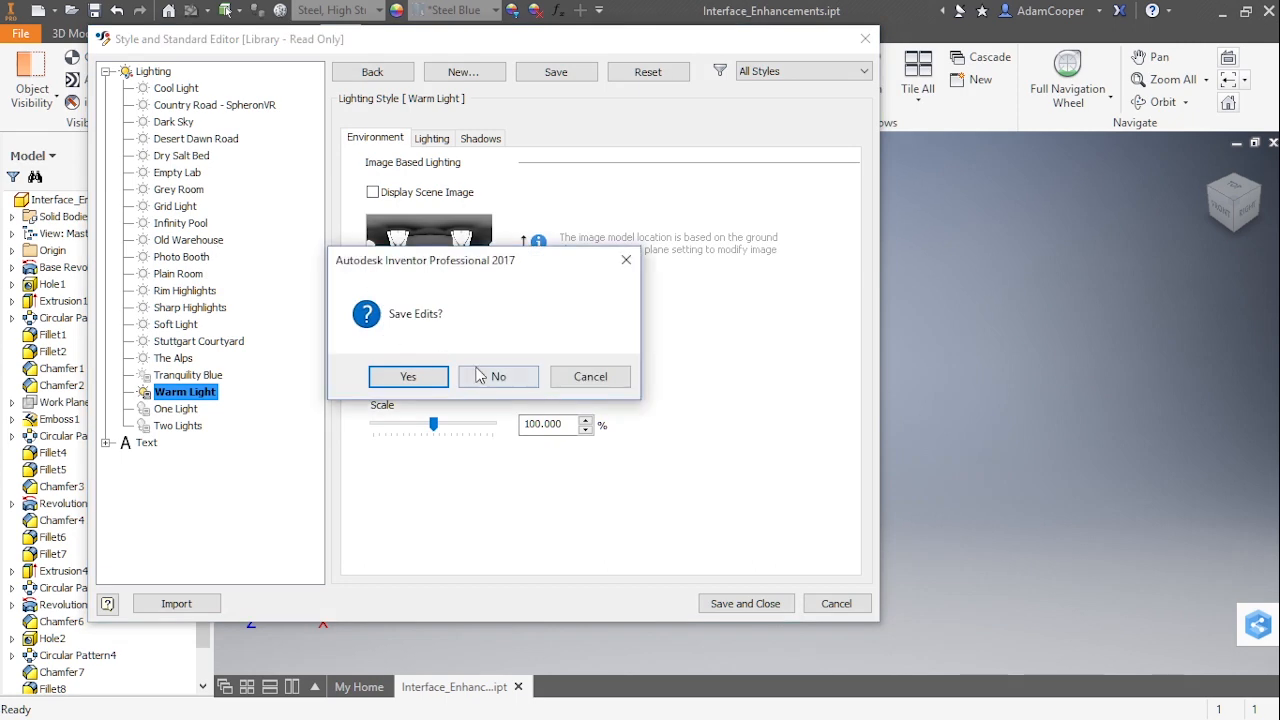
left_click(498, 376)
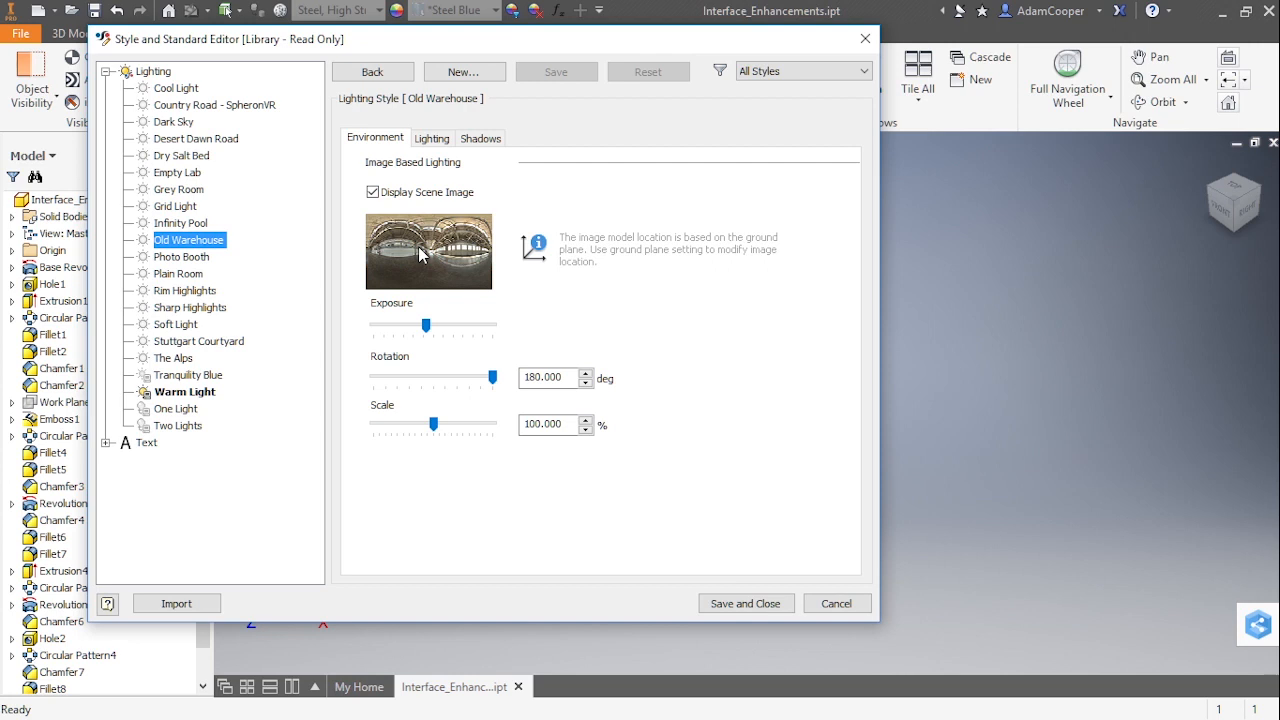
mouse_move(688, 557)
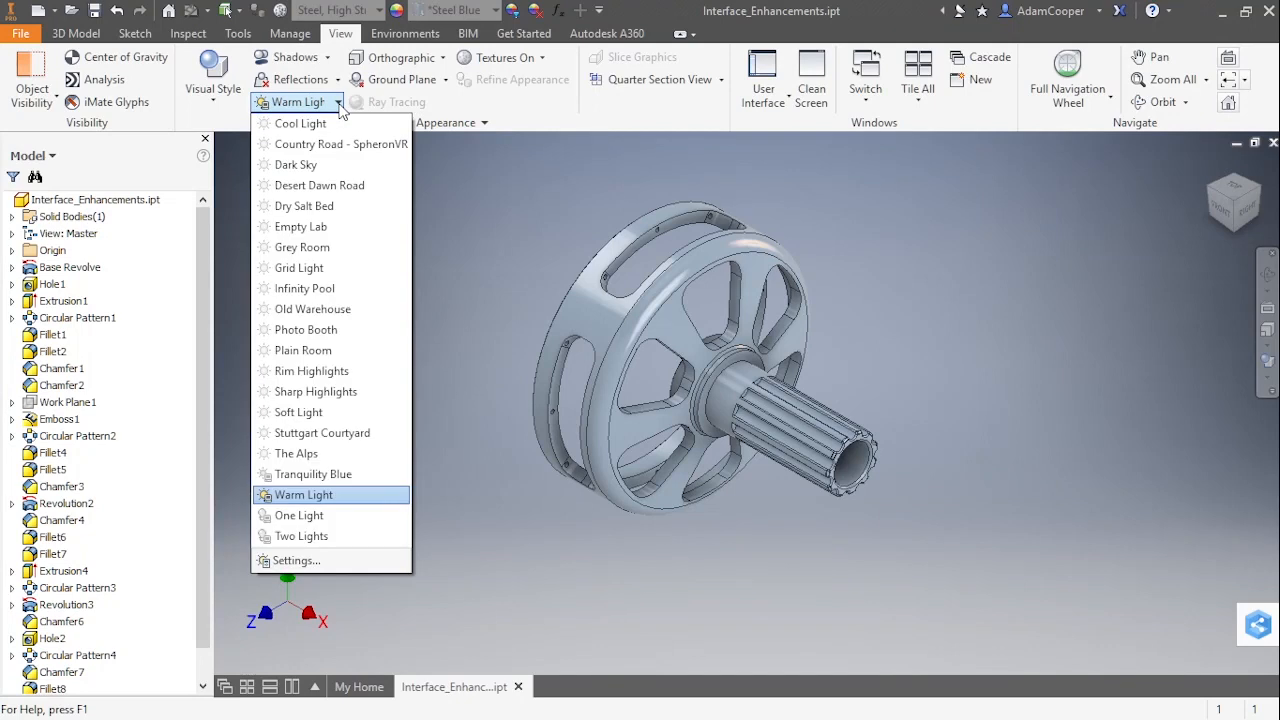
Apply the Old Warehouse lighting style and orbit the view around the warehouse scene.
left_click(312, 309)
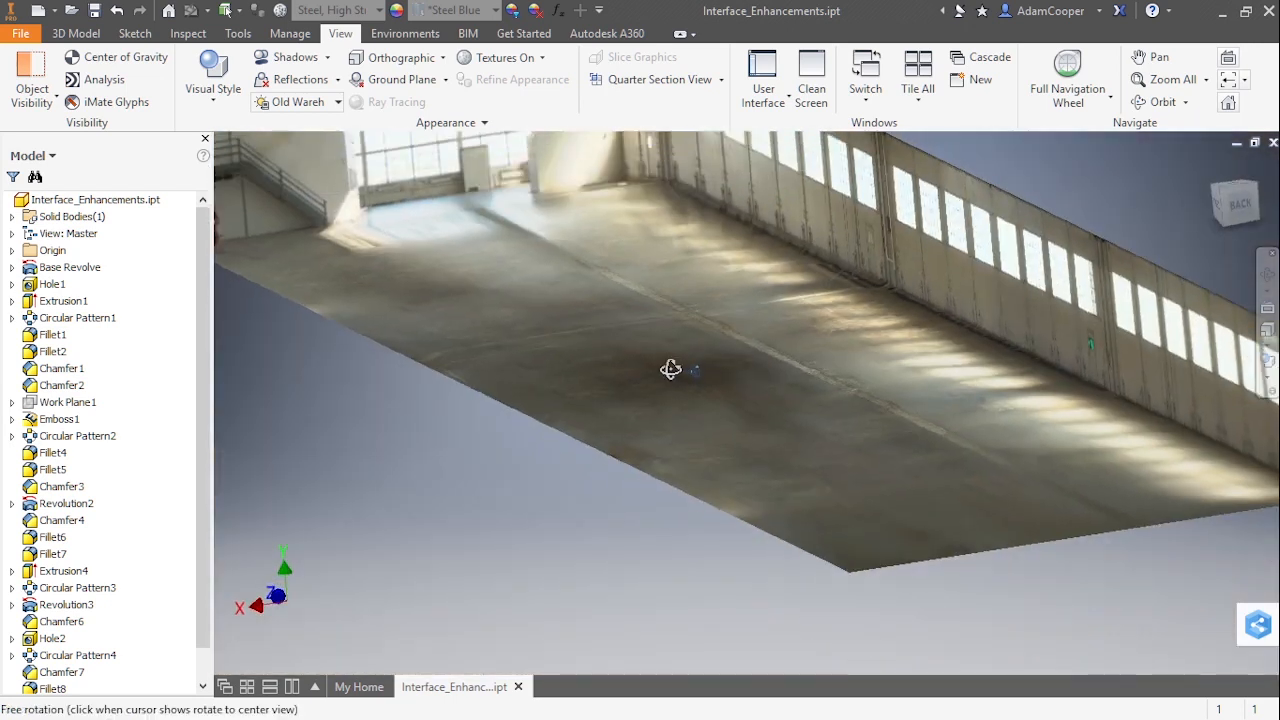
left_click_drag(670, 368, 670, 330)
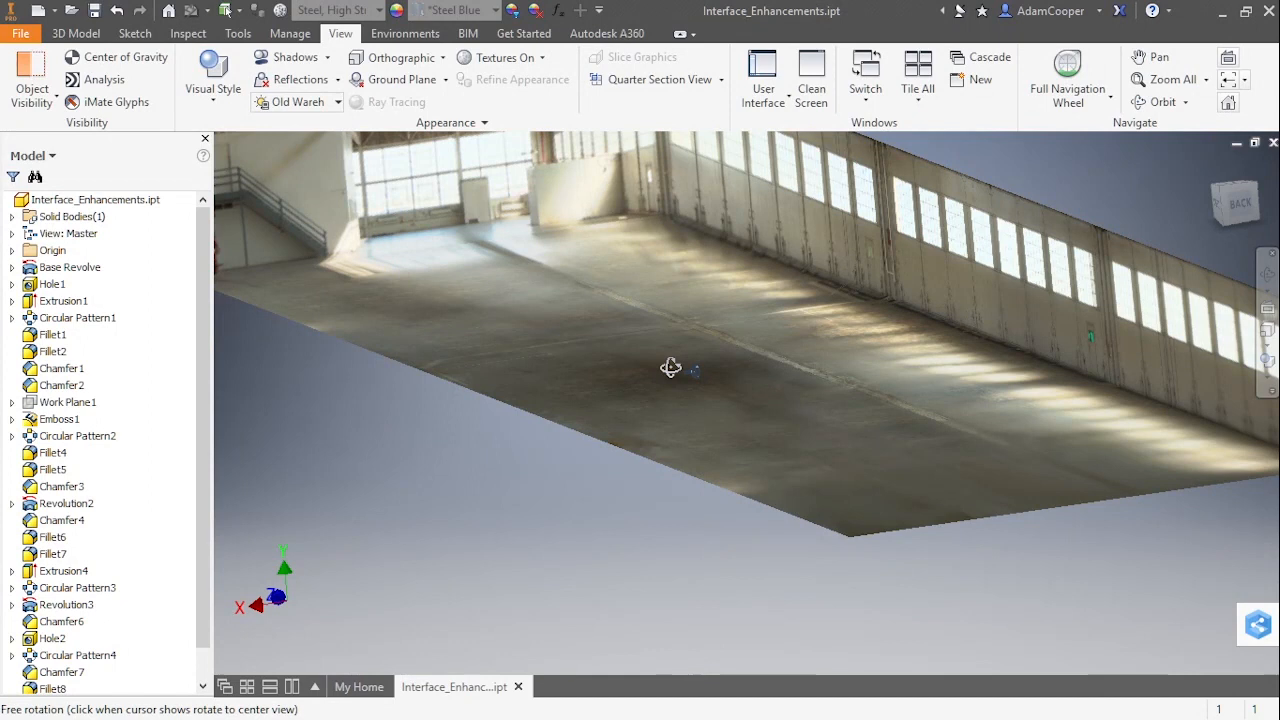
left_click_drag(671, 367, 671, 340)
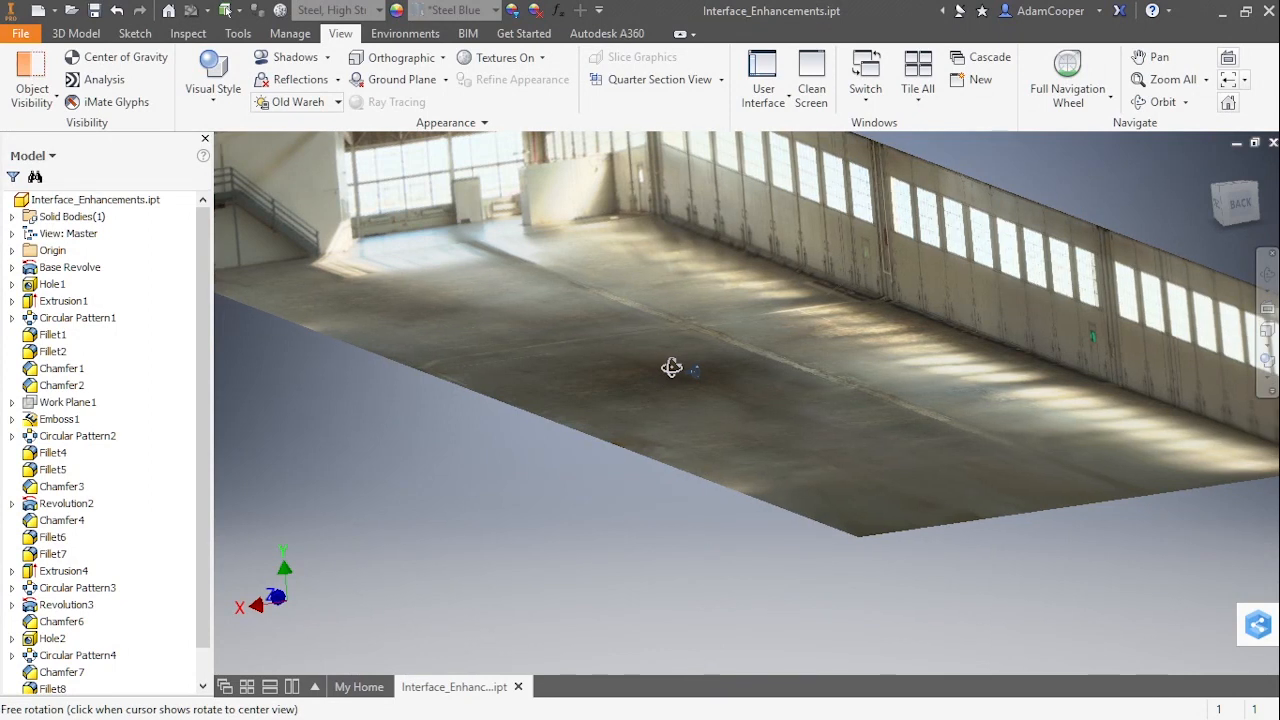
mouse_move(628, 303)
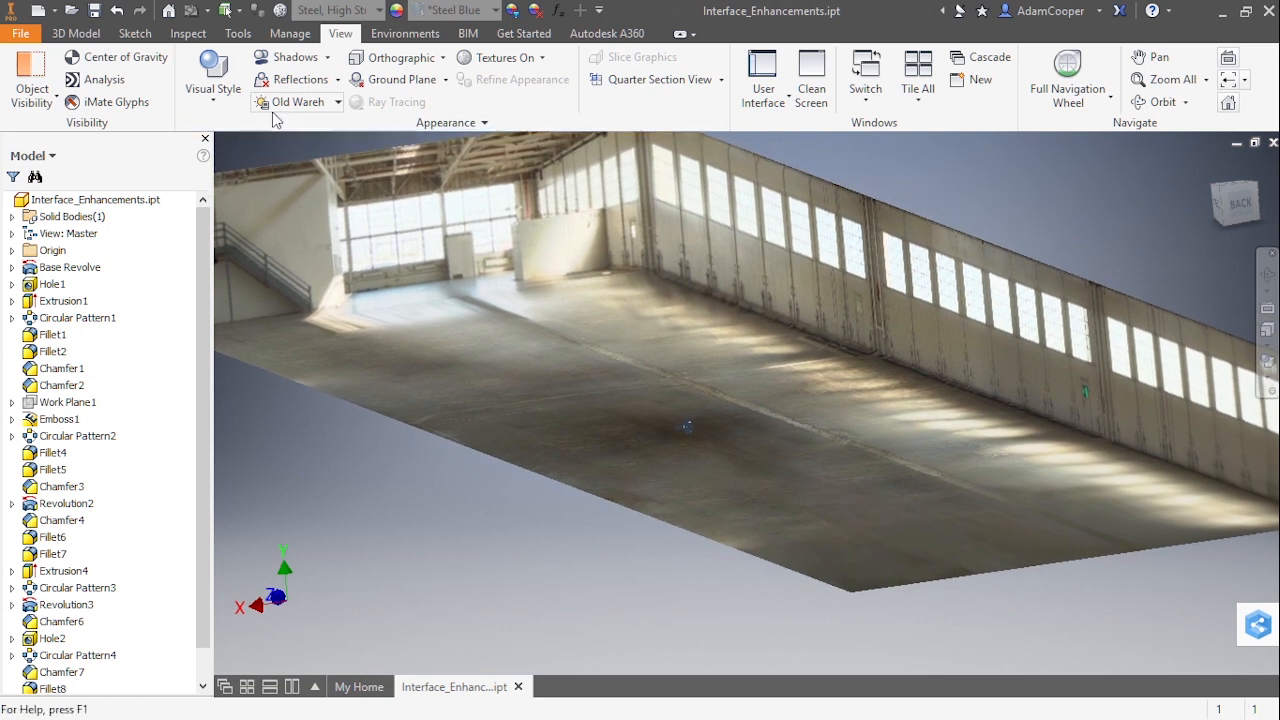
Reopen the Style and Standard Editor from the Lighting Styles list's Settings entry.
left_click(296, 101)
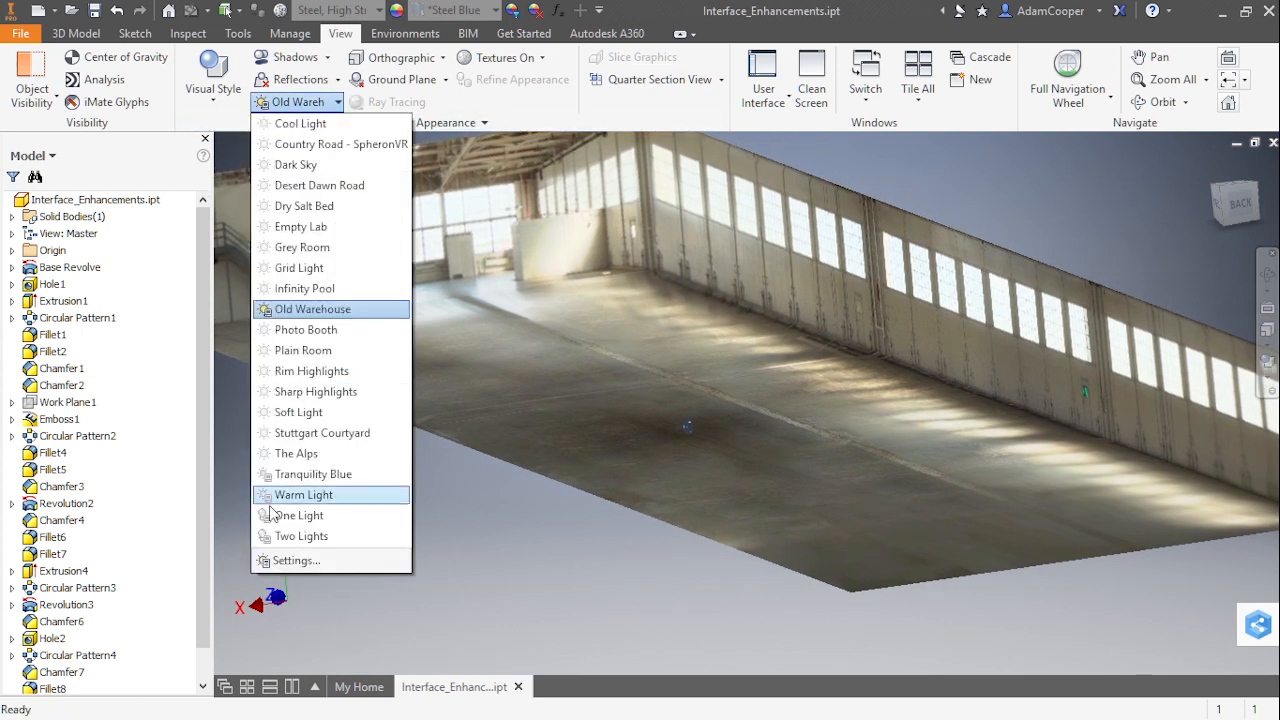
left_click(295, 560)
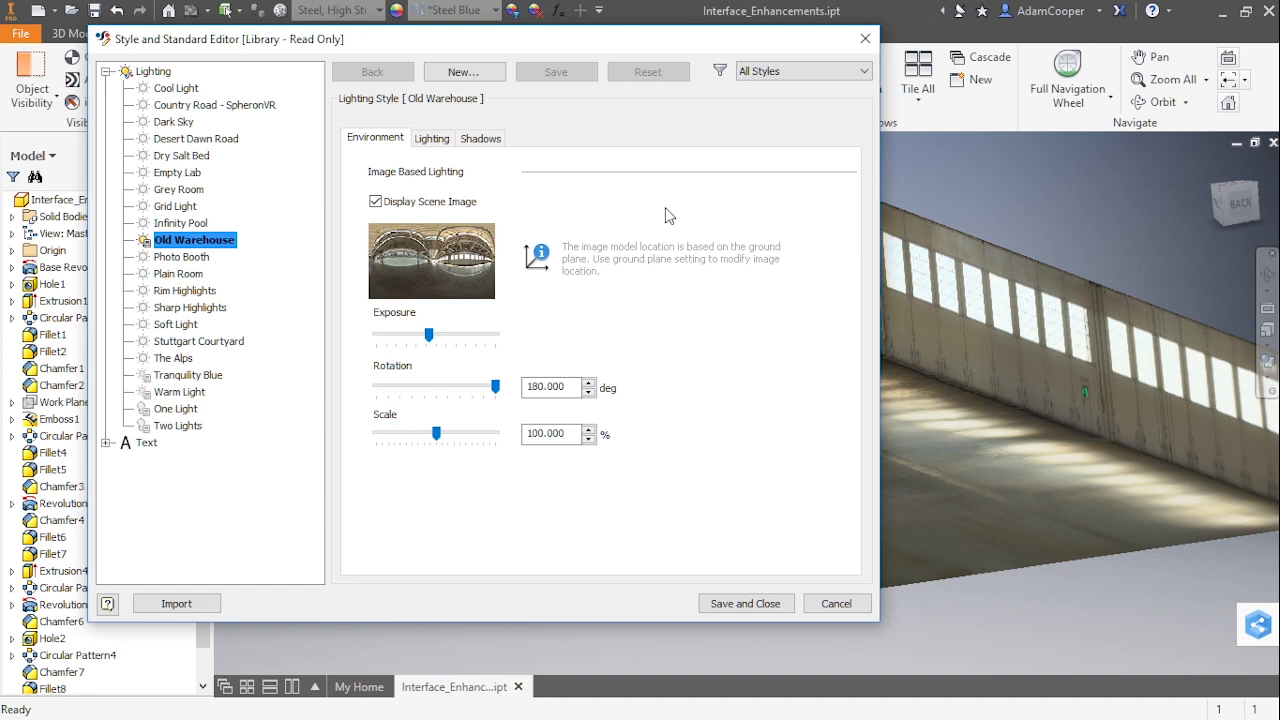
mouse_move(568, 275)
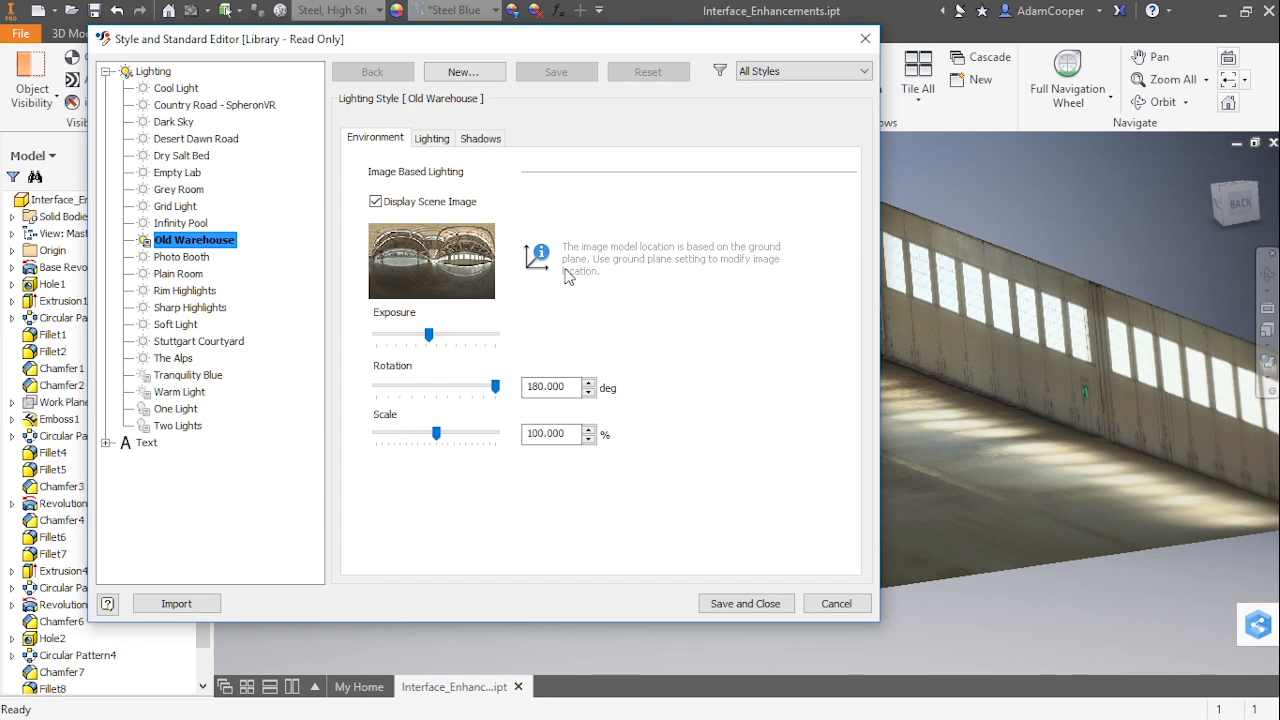
mouse_move(618, 294)
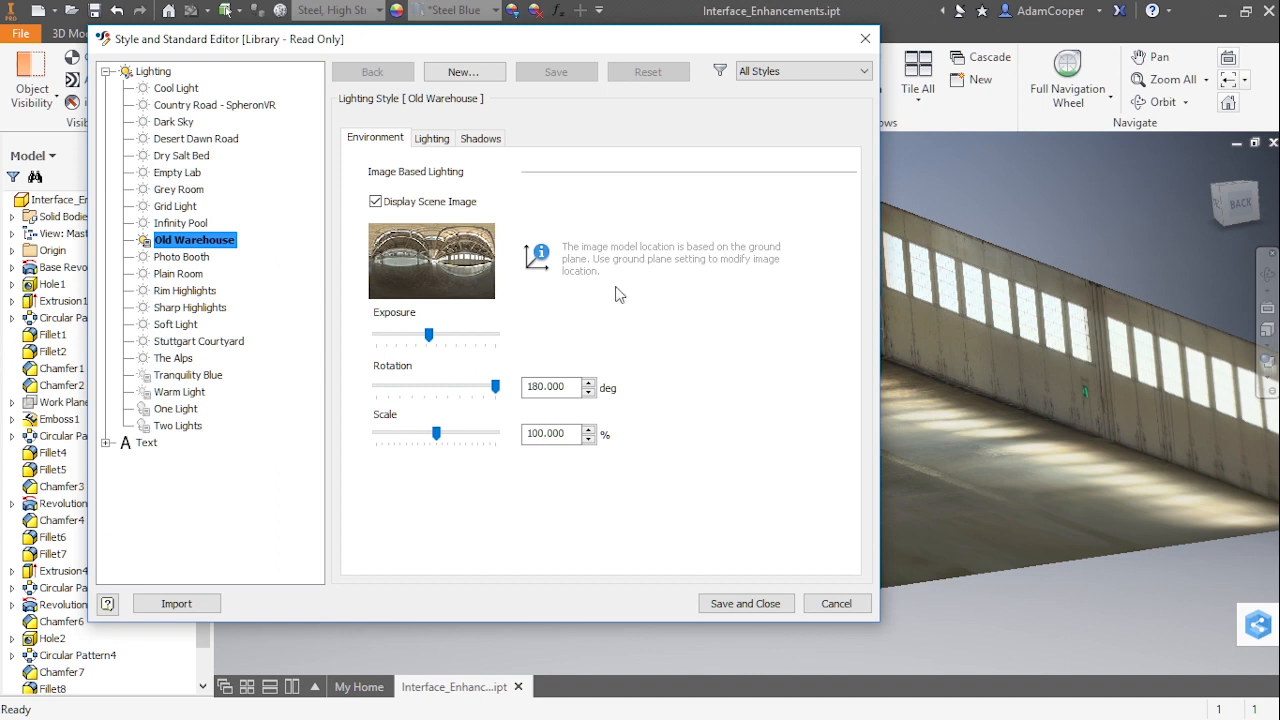
mouse_move(651, 288)
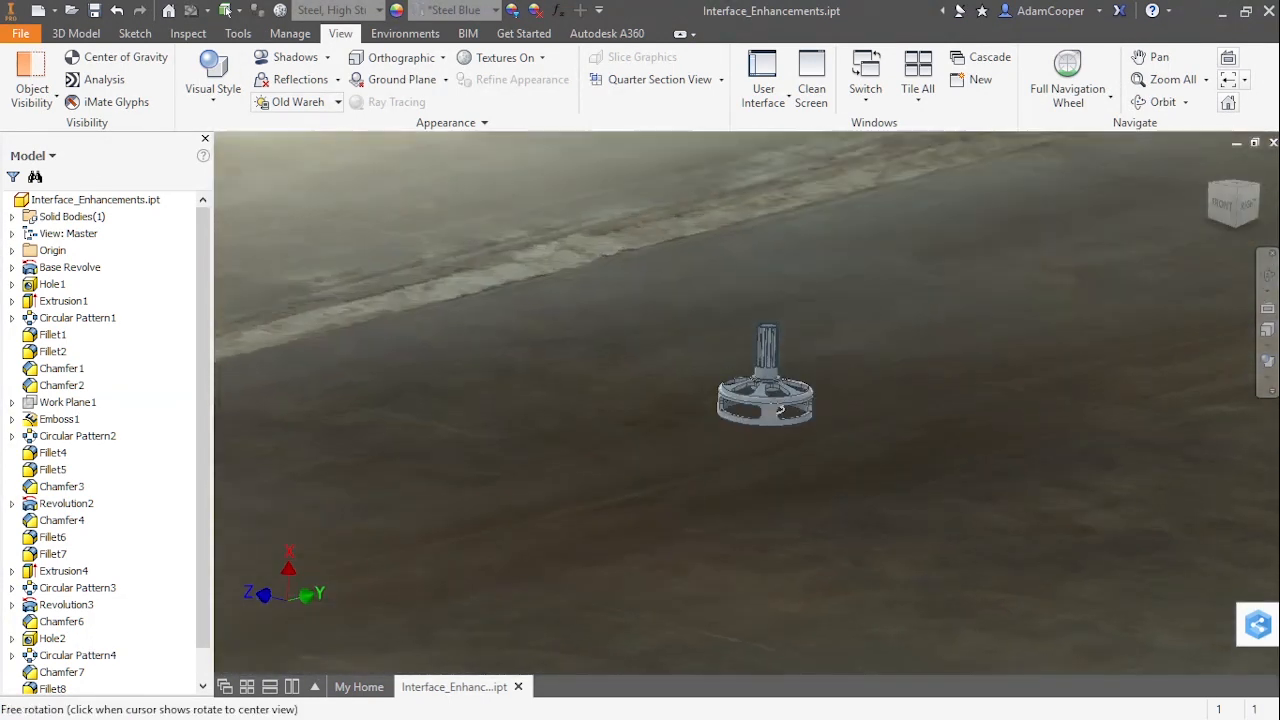
Select an edge of the part, then clear the selection.
left_click(780, 410)
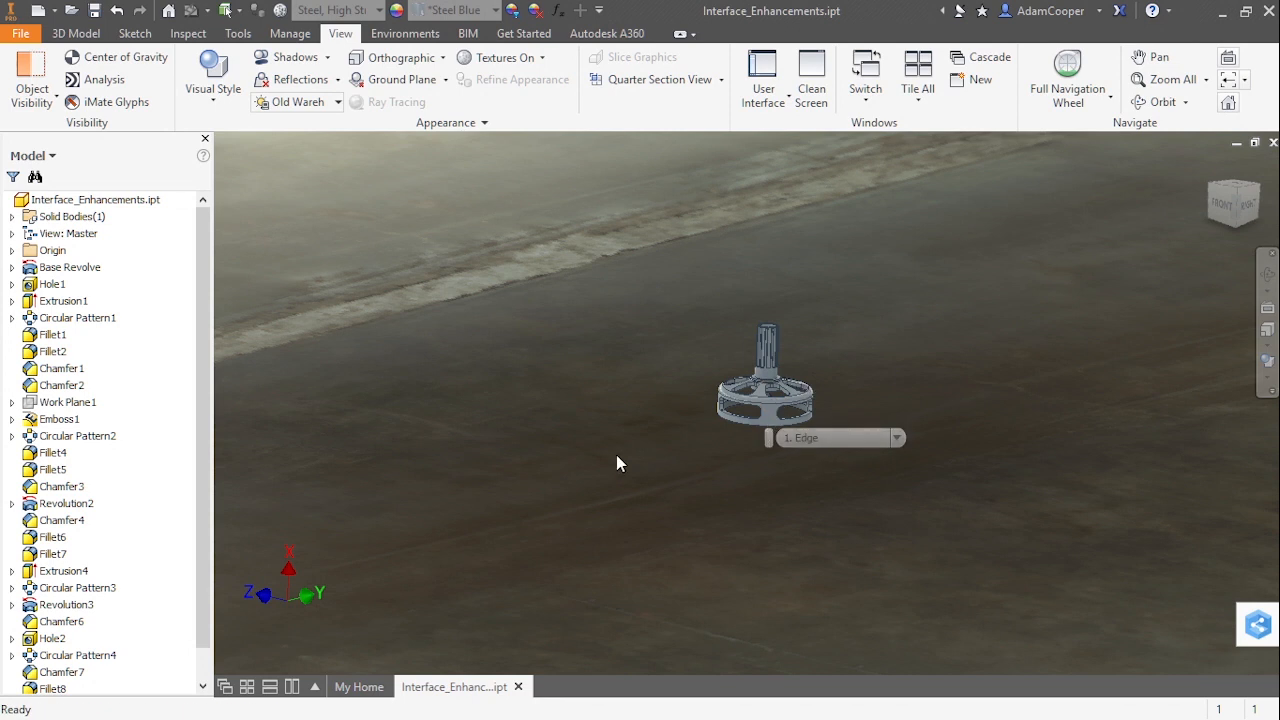
left_click(618, 463)
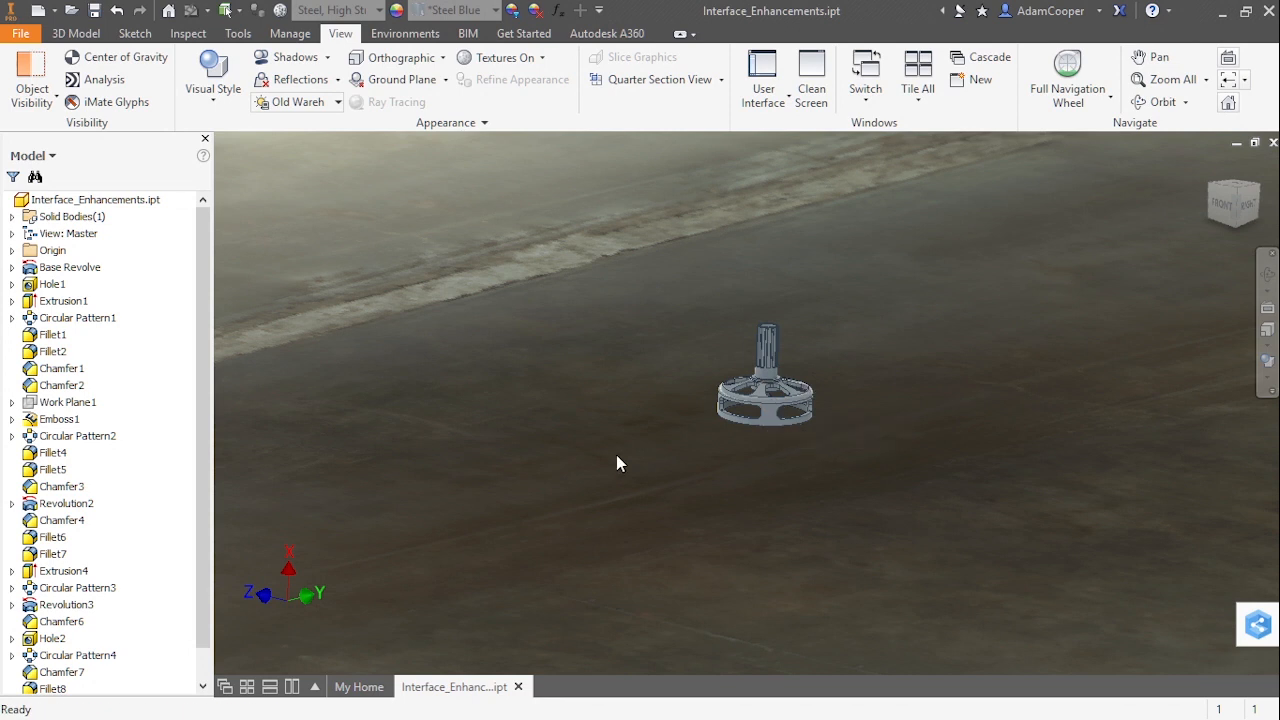